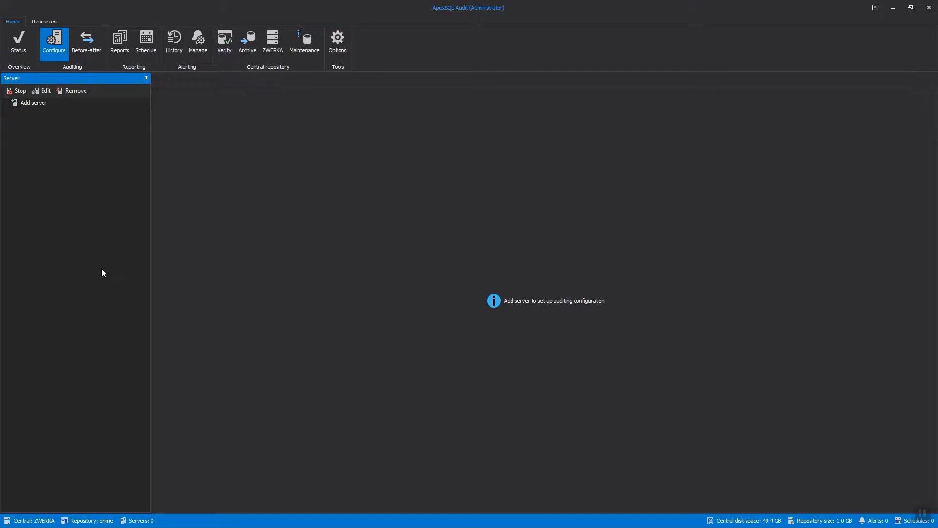
{"action": "mouse_move", "coordinate": [56, 64]}
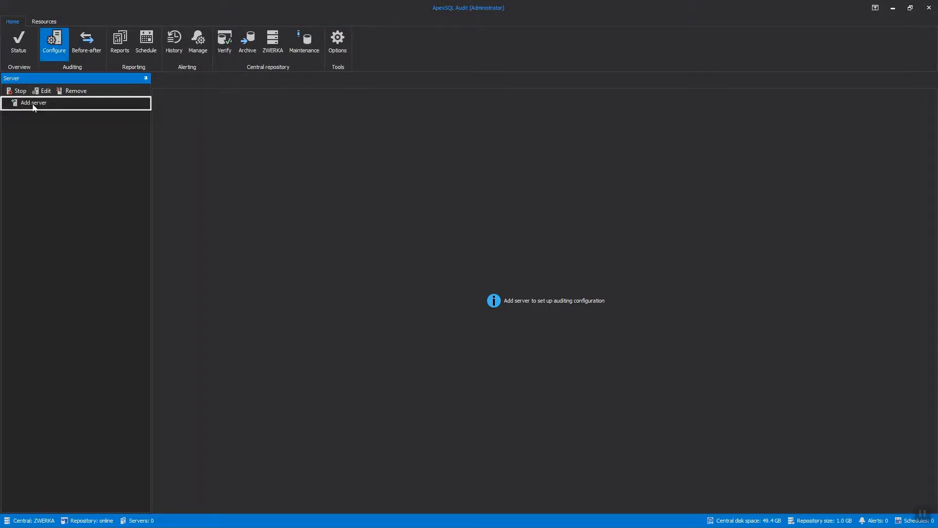
Step: Add a new audited server named ZWERKA
{"action": "left_click", "coordinate": [33, 102]}
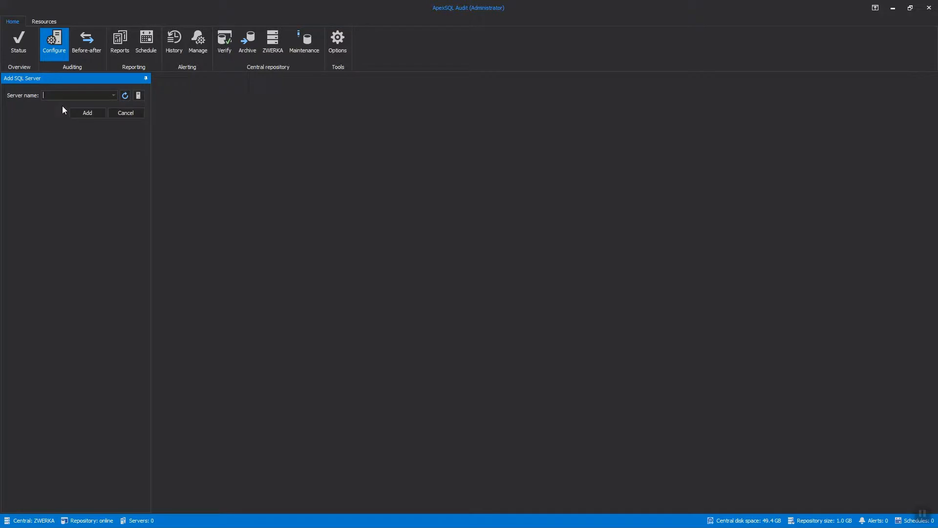
{"action": "type", "text": "ZWERKA"}
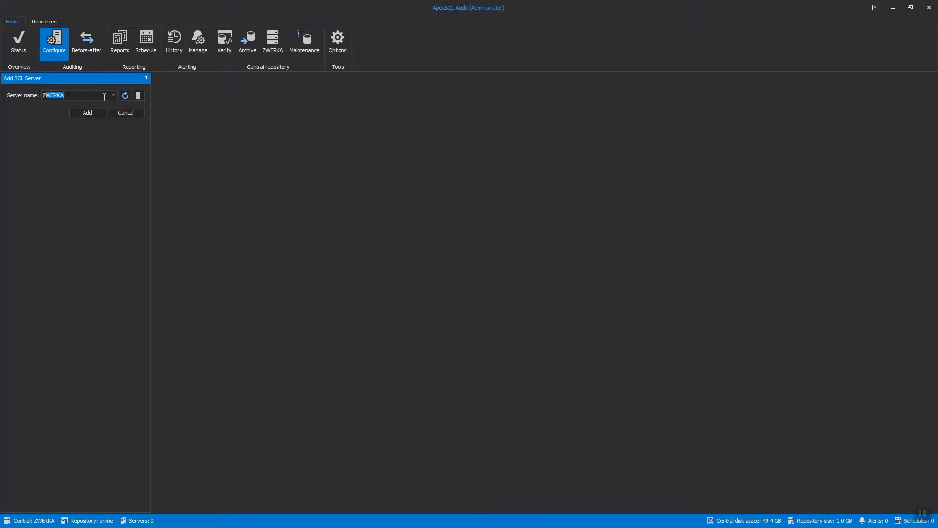
{"action": "left_click", "coordinate": [112, 96]}
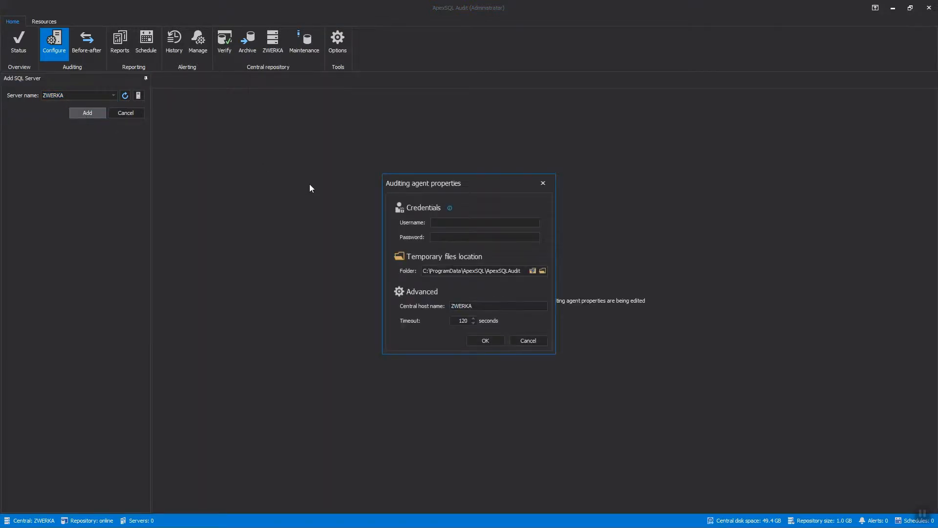
{"action": "type", "text": "Rejhan"}
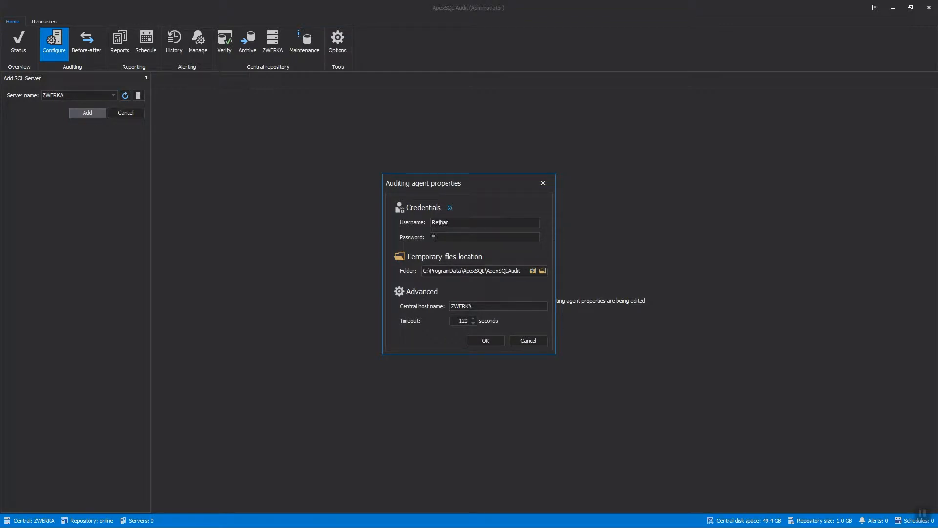
{"action": "type", "text": "password"}
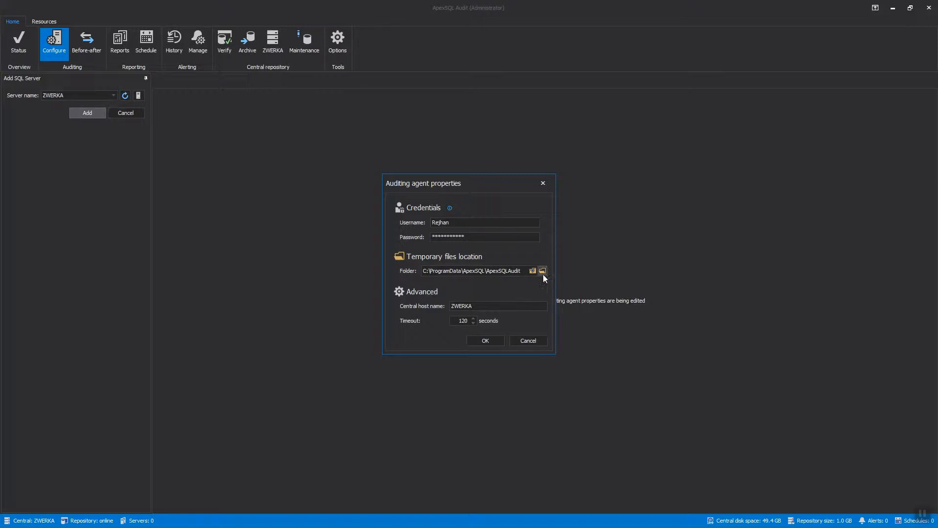
{"action": "left_click", "coordinate": [541, 270]}
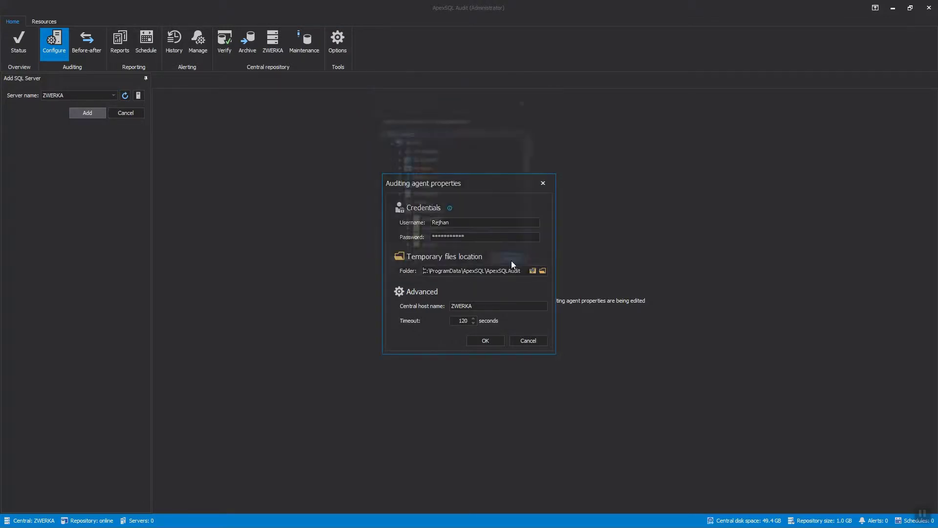
{"action": "left_click", "coordinate": [485, 340]}
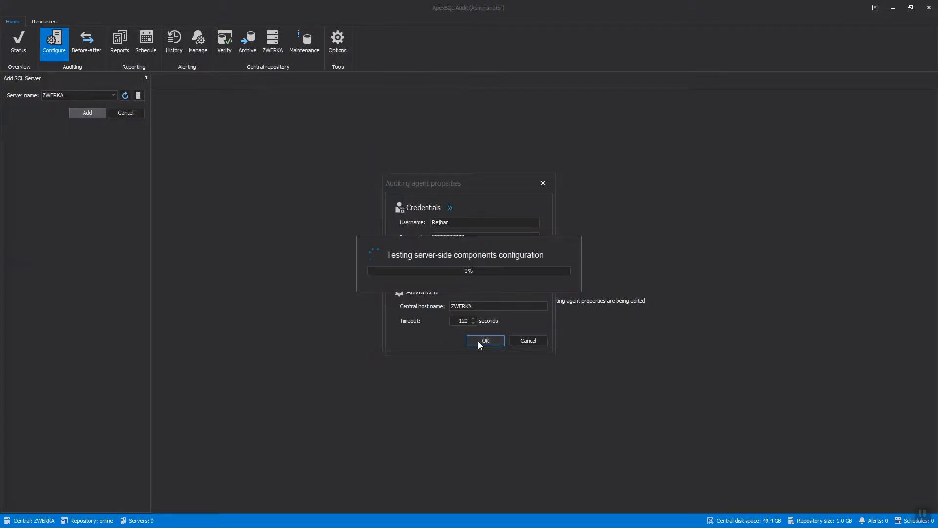
{"action": "left_click", "coordinate": [485, 341]}
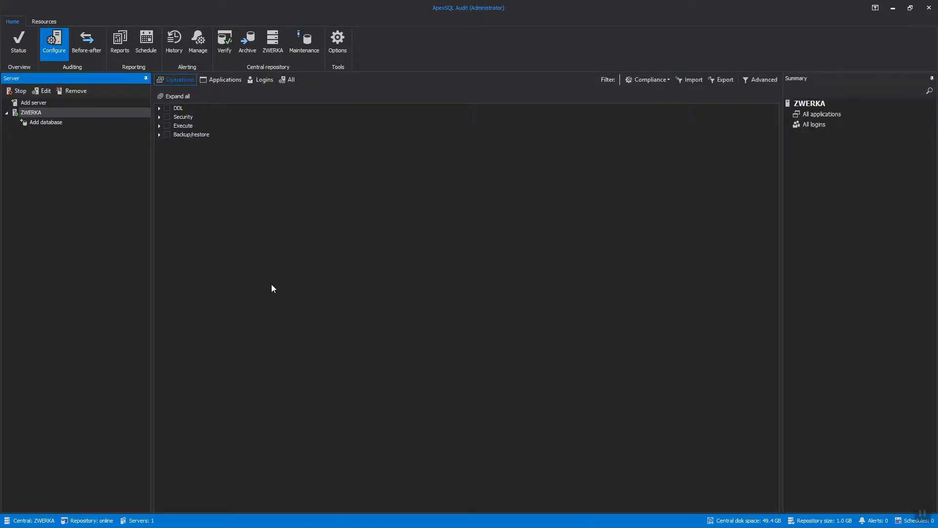
{"action": "mouse_move", "coordinate": [211, 268]}
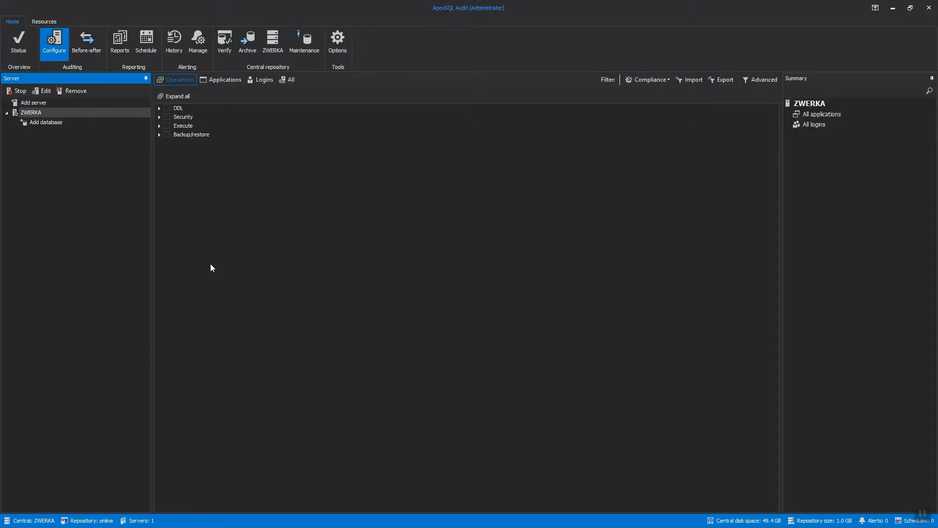
{"action": "mouse_move", "coordinate": [194, 259]}
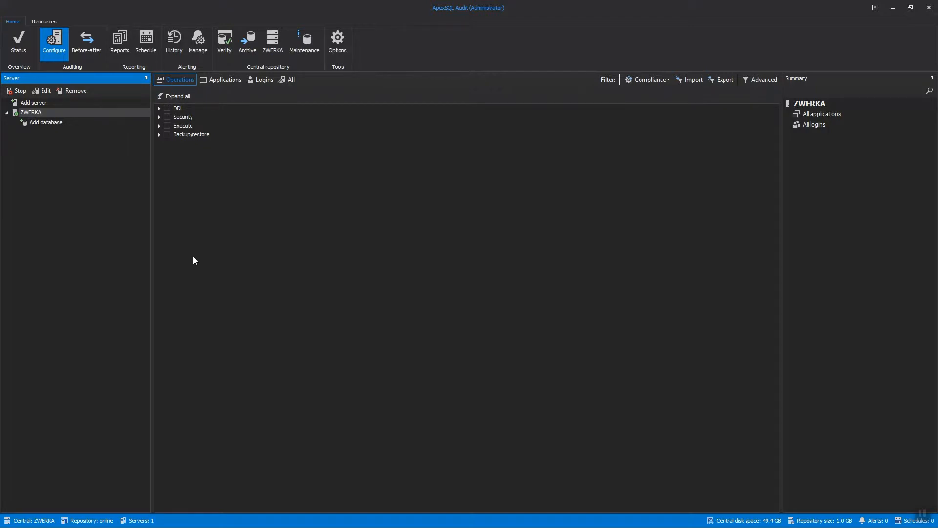
{"action": "mouse_move", "coordinate": [118, 130]}
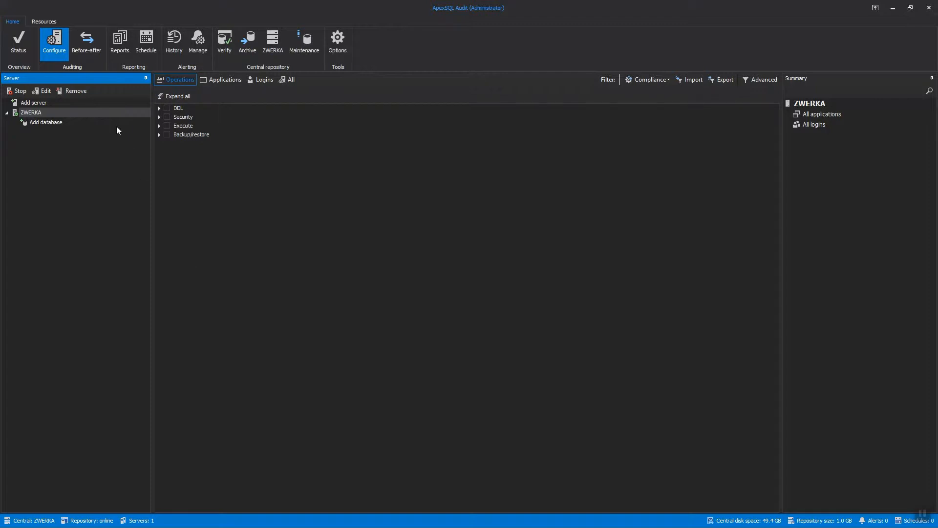
{"action": "left_click", "coordinate": [30, 112]}
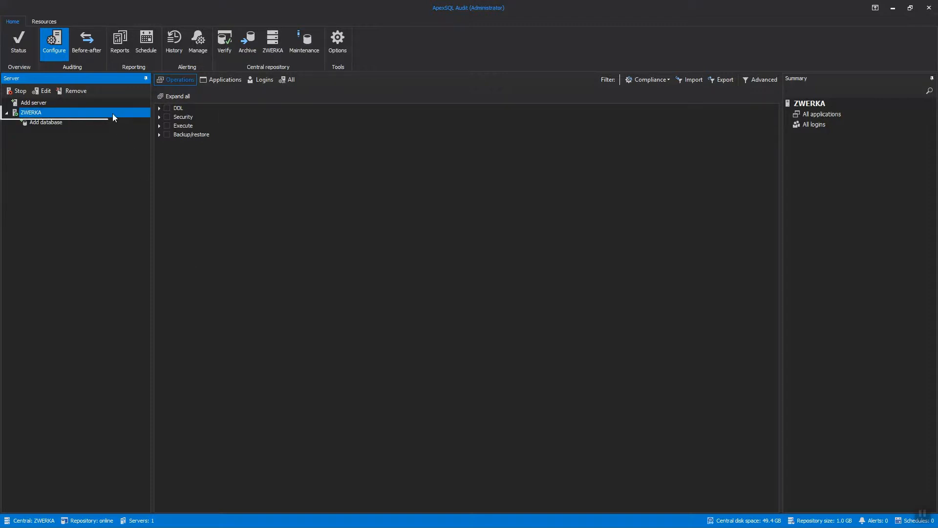
{"action": "left_click", "coordinate": [6, 112]}
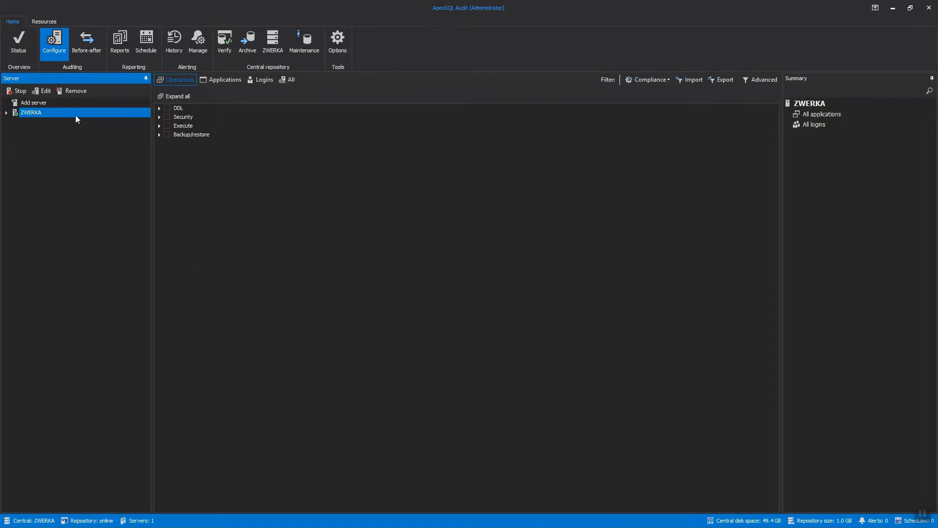
{"action": "mouse_move", "coordinate": [6, 120]}
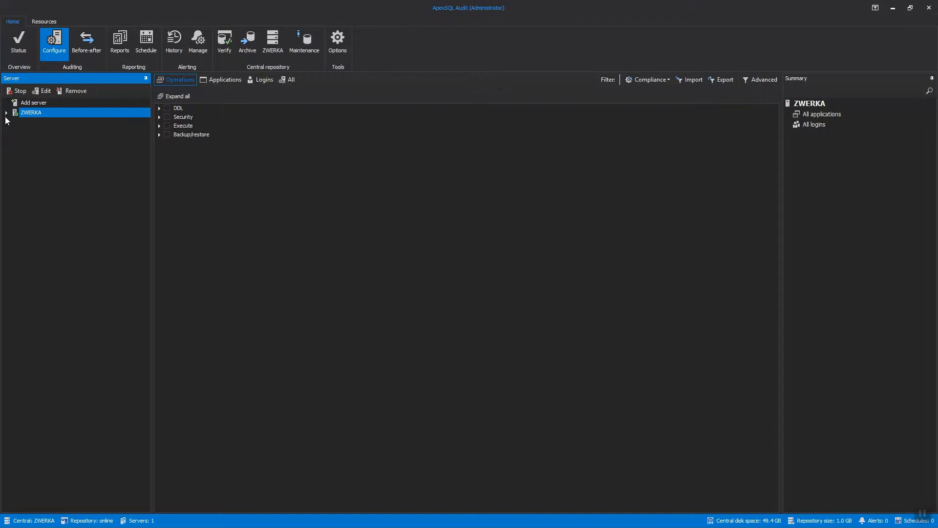
{"action": "mouse_move", "coordinate": [142, 155]}
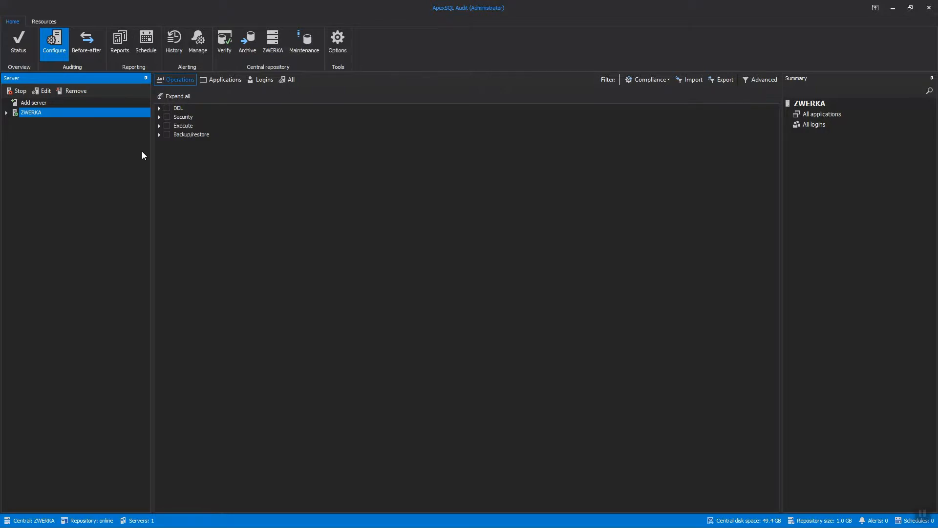
{"action": "left_click", "coordinate": [160, 117]}
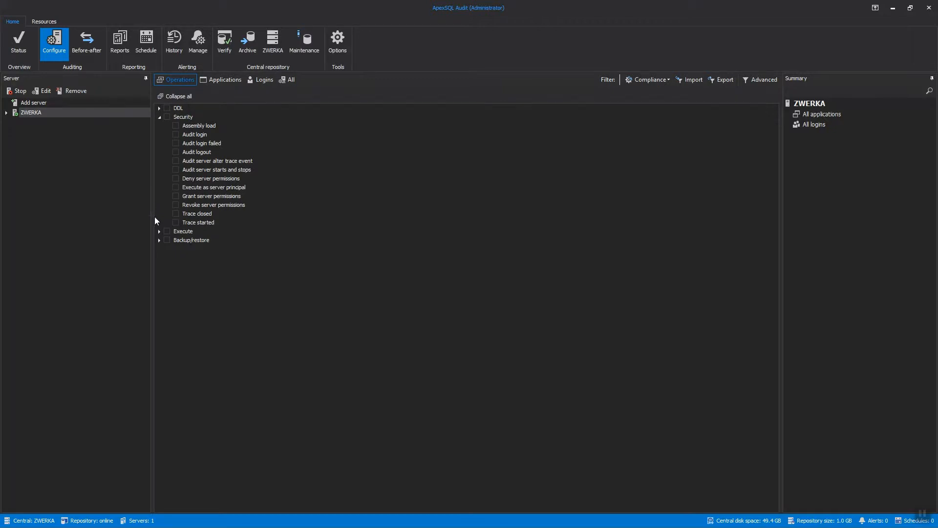
{"action": "mouse_move", "coordinate": [160, 234]}
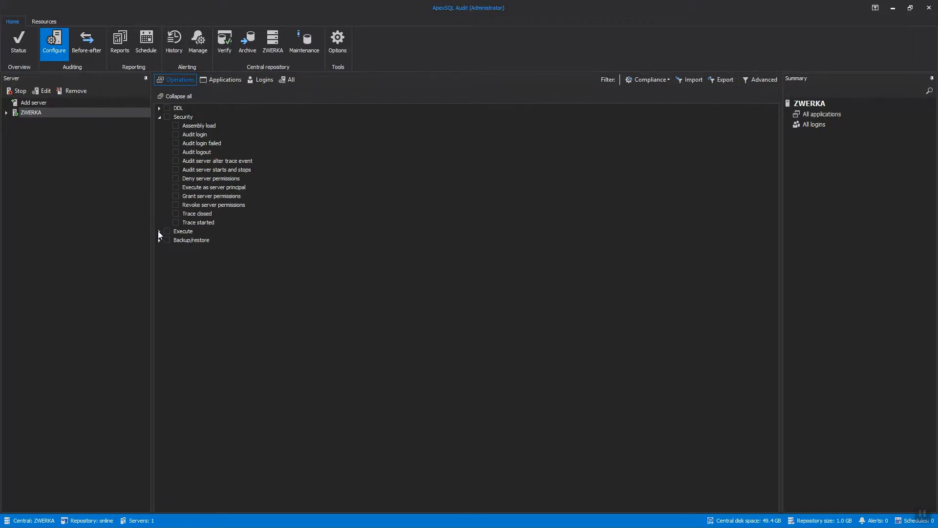
{"action": "mouse_move", "coordinate": [164, 151]}
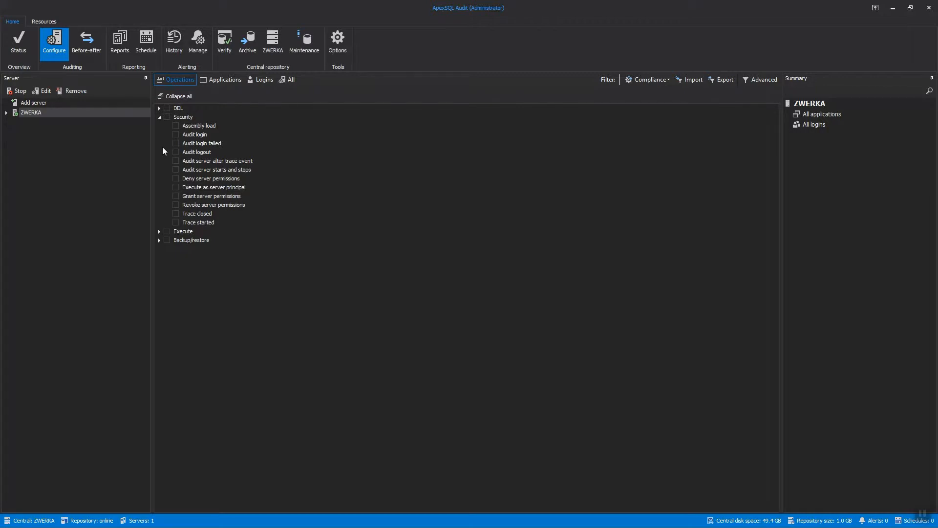
Step: Check the Security category so every Security operation on ZWERKA is audited
{"action": "left_click", "coordinate": [32, 112]}
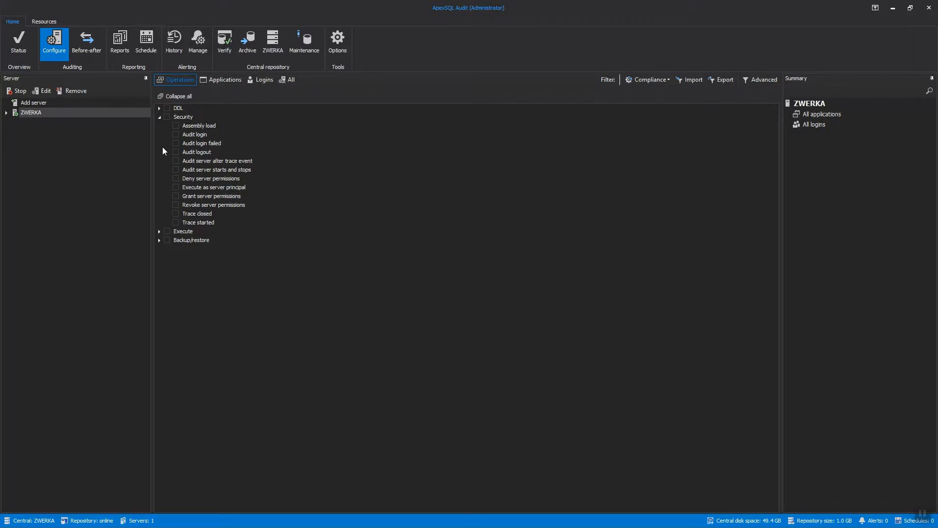
{"action": "mouse_move", "coordinate": [167, 122]}
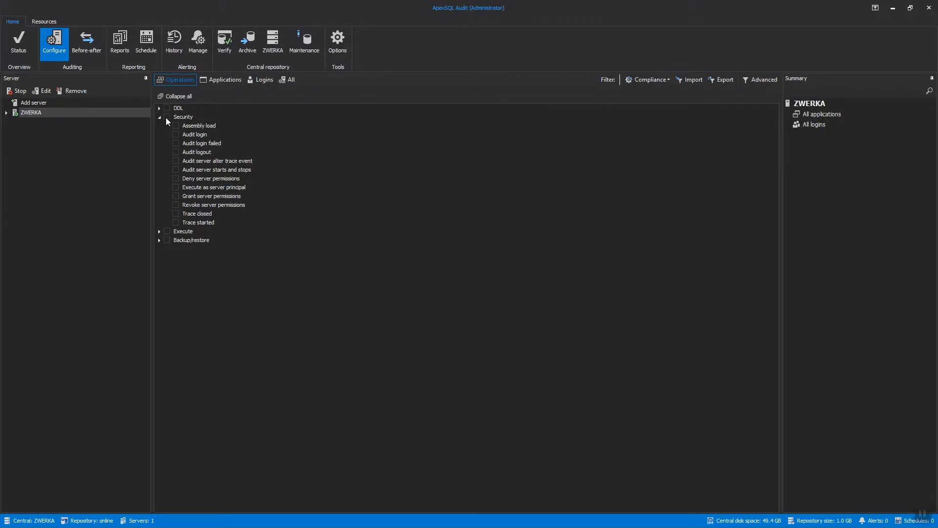
{"action": "left_click", "coordinate": [176, 117]}
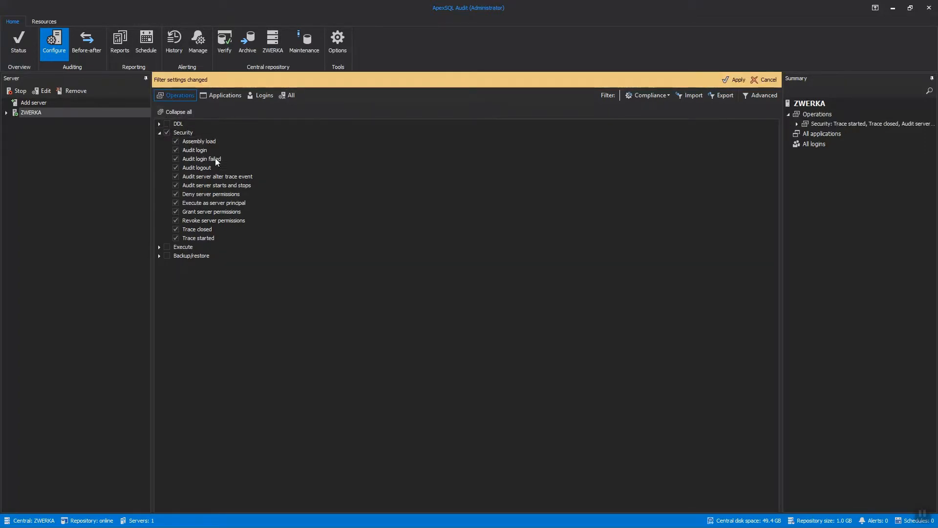
{"action": "mouse_move", "coordinate": [250, 166]}
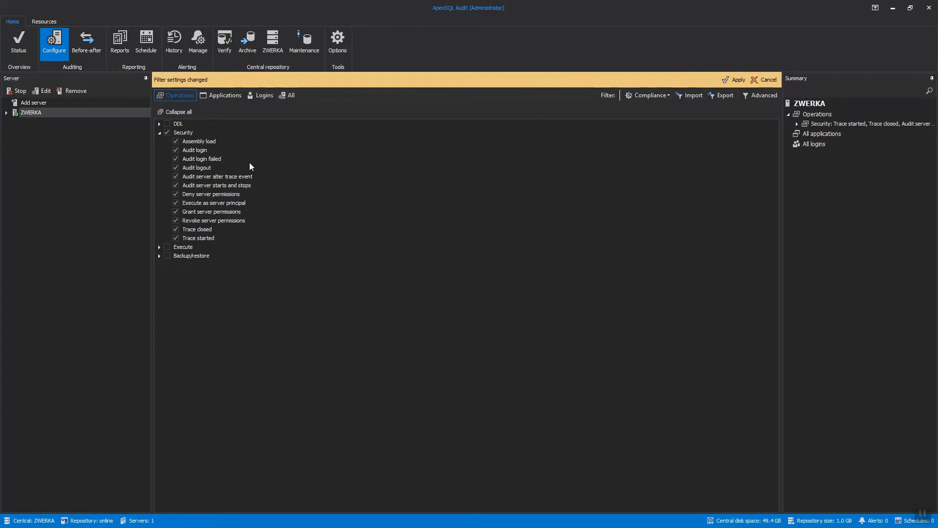
{"action": "mouse_move", "coordinate": [245, 234]}
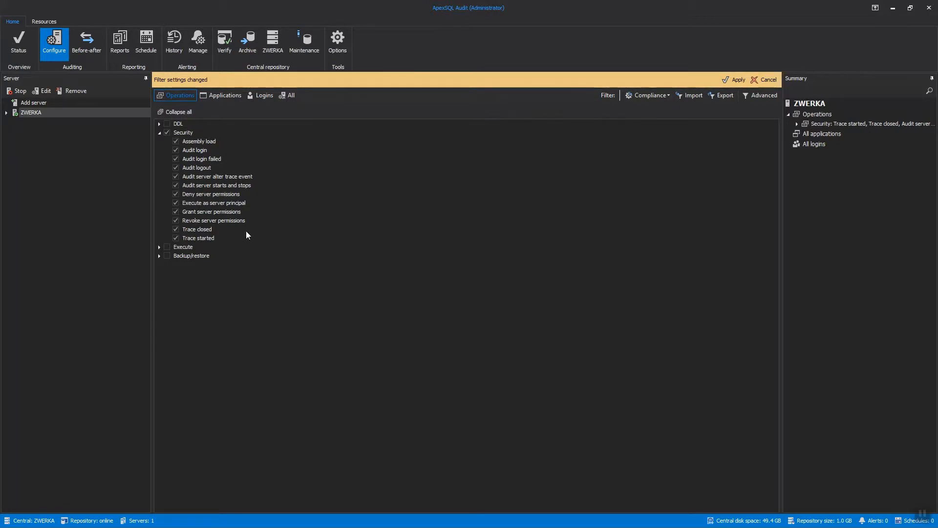
{"action": "mouse_move", "coordinate": [158, 127]}
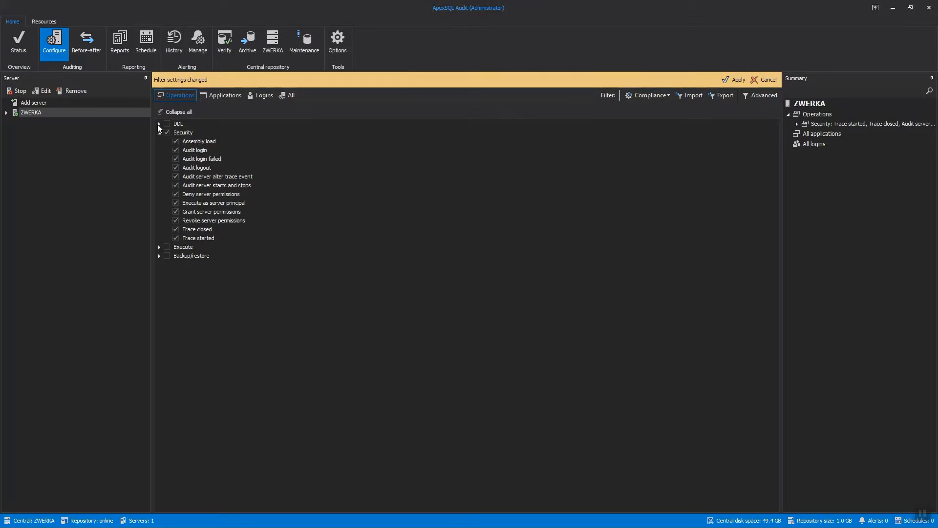
Step: Check all DDL Alter, Create and Drop operations and apply the filter
{"action": "left_click", "coordinate": [159, 123]}
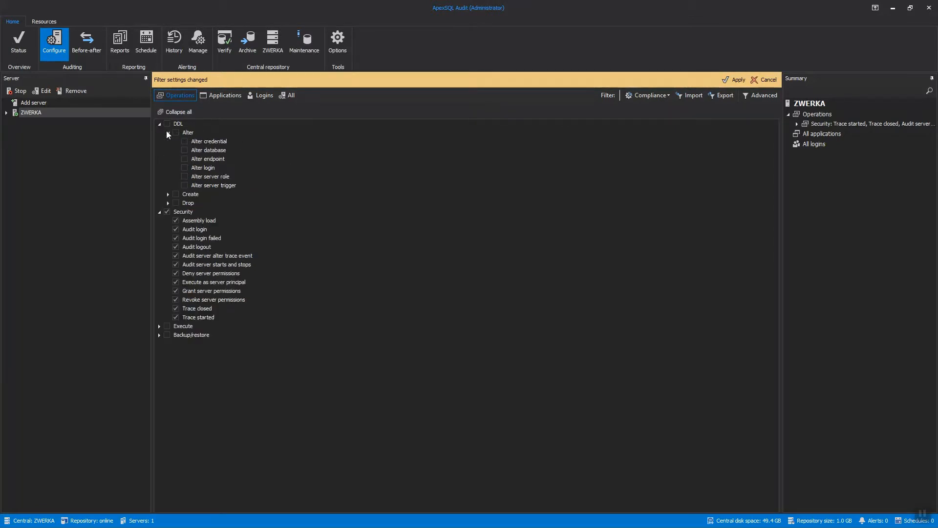
{"action": "left_click", "coordinate": [168, 194]}
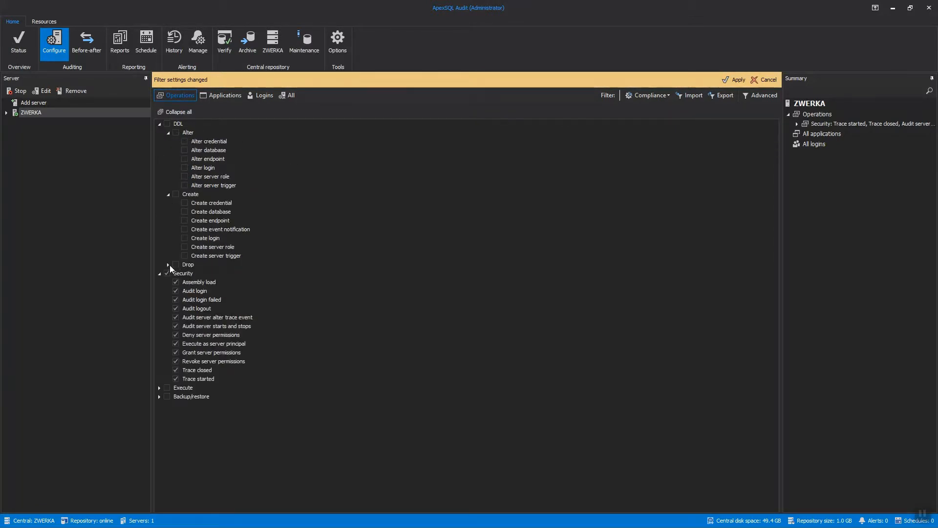
{"action": "left_click", "coordinate": [168, 264]}
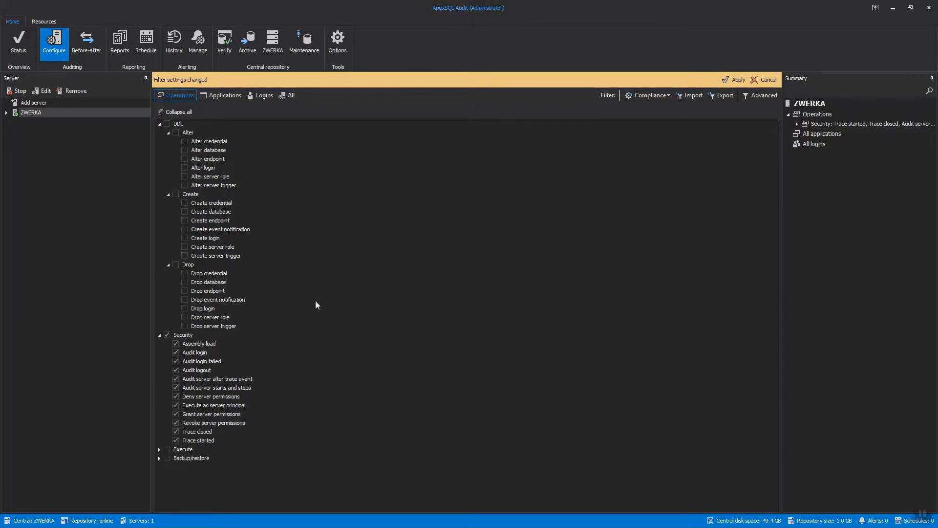
{"action": "left_click", "coordinate": [175, 132]}
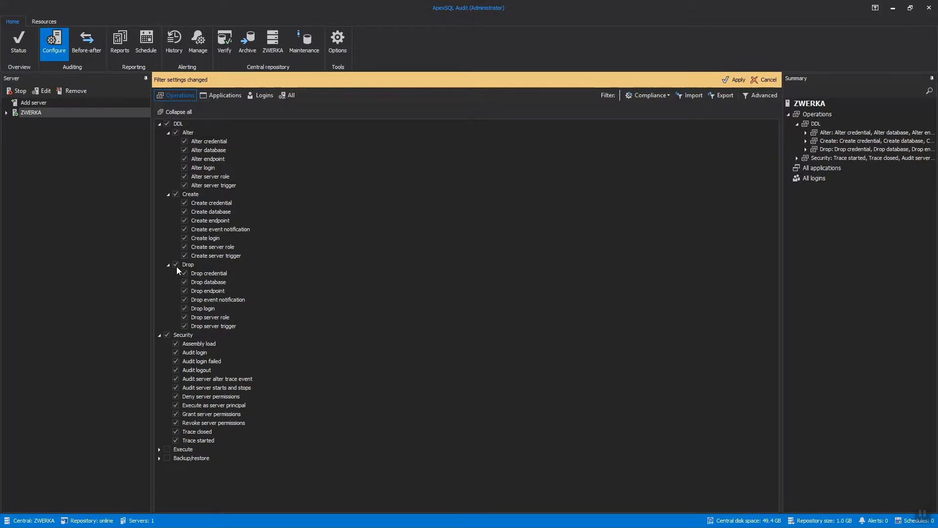
{"action": "mouse_move", "coordinate": [267, 315]}
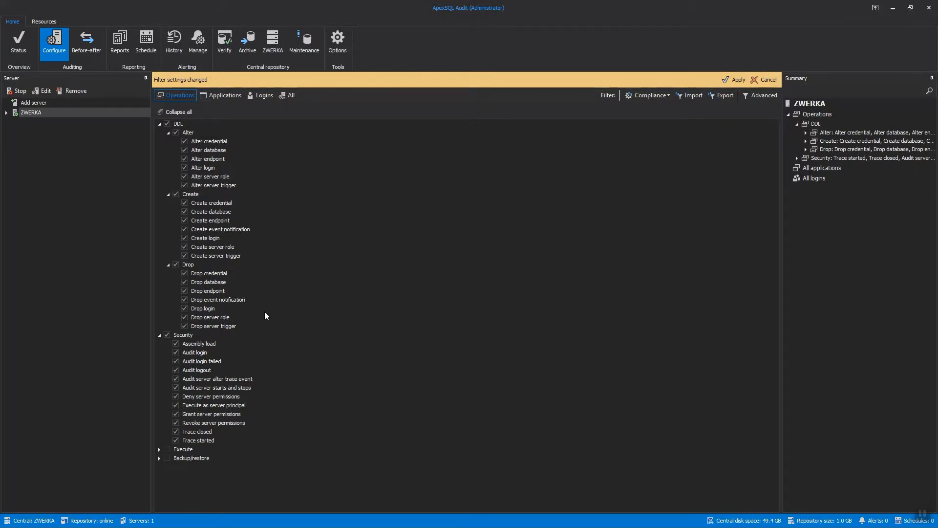
{"action": "mouse_move", "coordinate": [305, 320]}
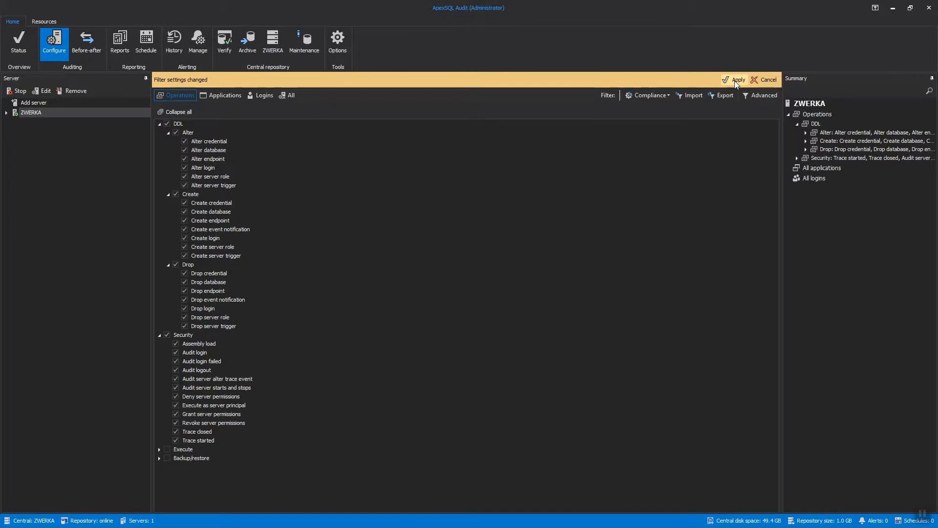
{"action": "left_click", "coordinate": [737, 79]}
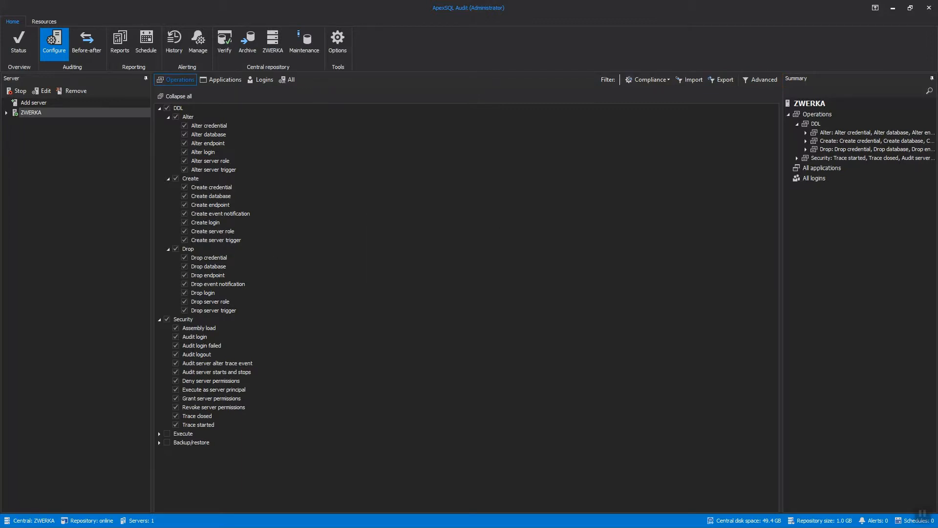
{"action": "left_click", "coordinate": [30, 112]}
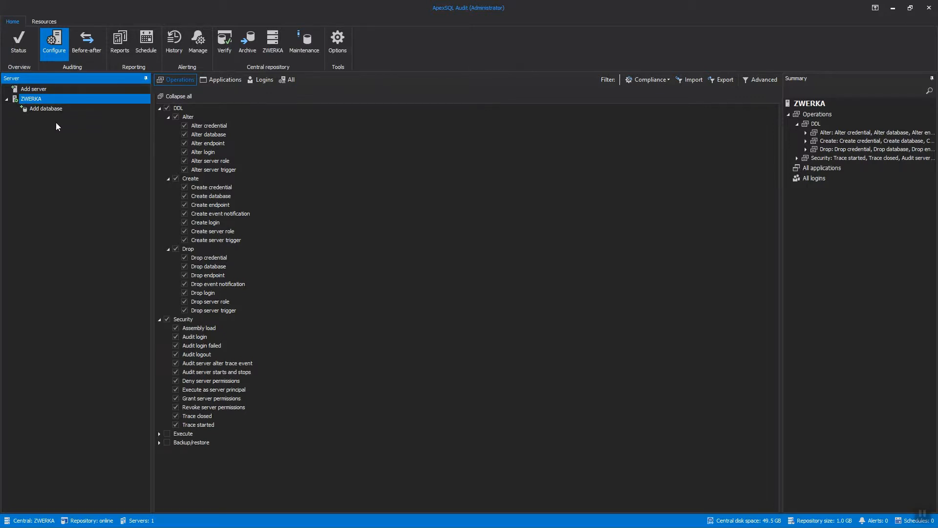
Step: Pick AdventureWorks2014, ApexSQLLogDEMO, AuditTest, Prod and RTS_DBL as ZWERKA databases to audit
{"action": "left_click", "coordinate": [45, 108]}
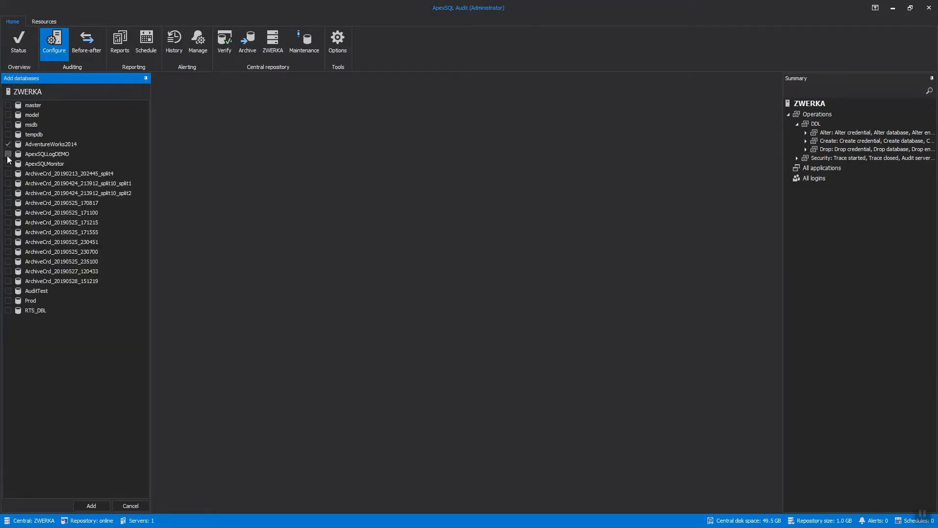
{"action": "left_click", "coordinate": [9, 291]}
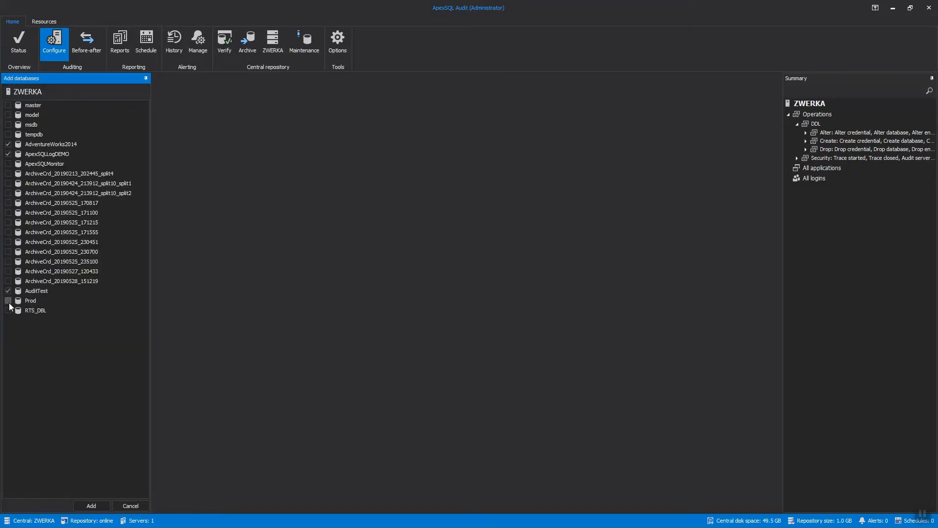
{"action": "left_click", "coordinate": [91, 506]}
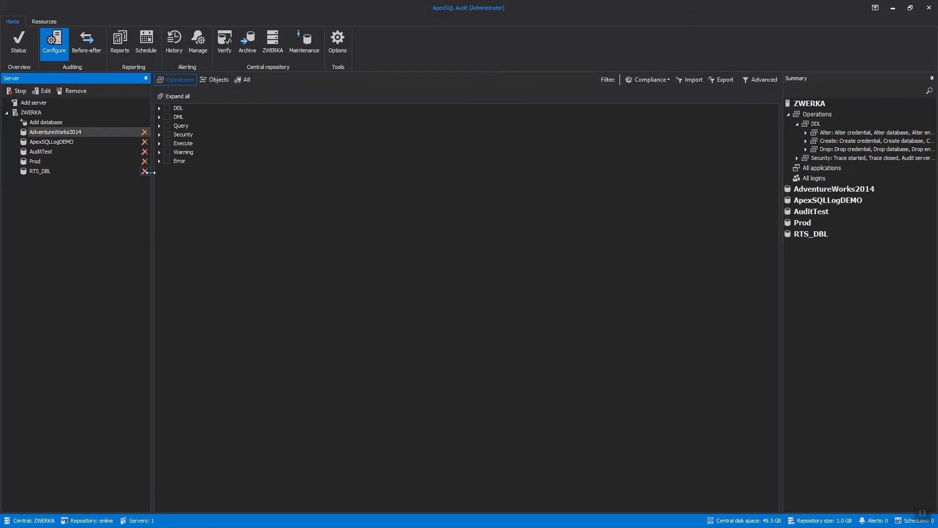
{"action": "mouse_move", "coordinate": [161, 208]}
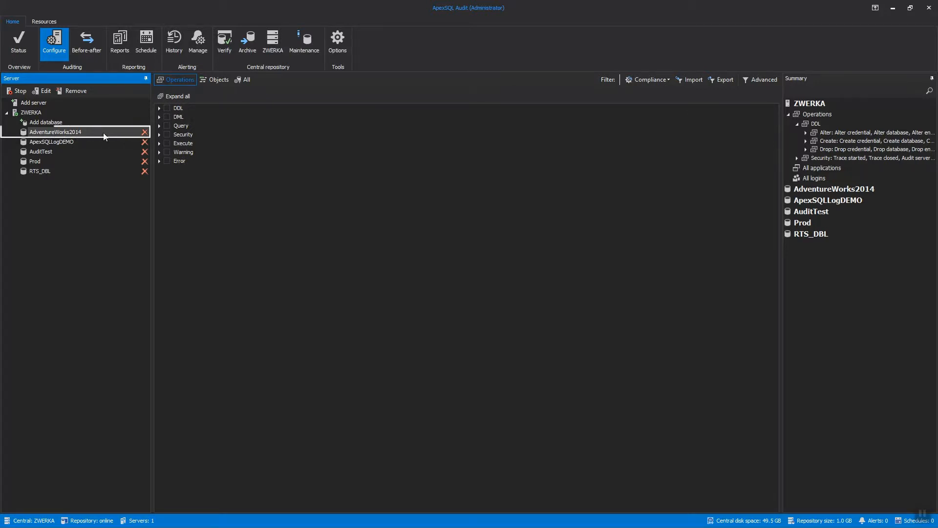
Step: For AdventureWorks2014, check Security, Exec, Insert, Delete, Update, Truncate table, Bulk insert, Select, Select into
{"action": "left_click", "coordinate": [55, 131]}
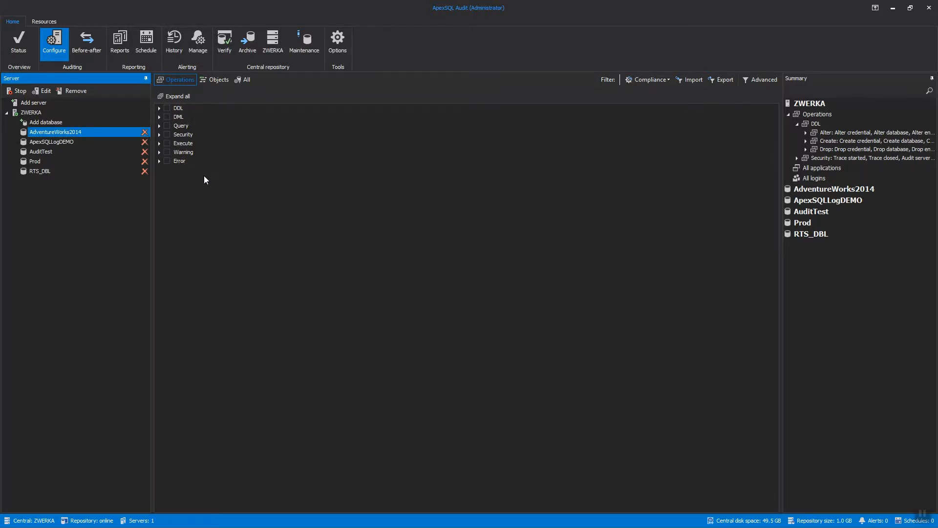
{"action": "mouse_move", "coordinate": [162, 139]}
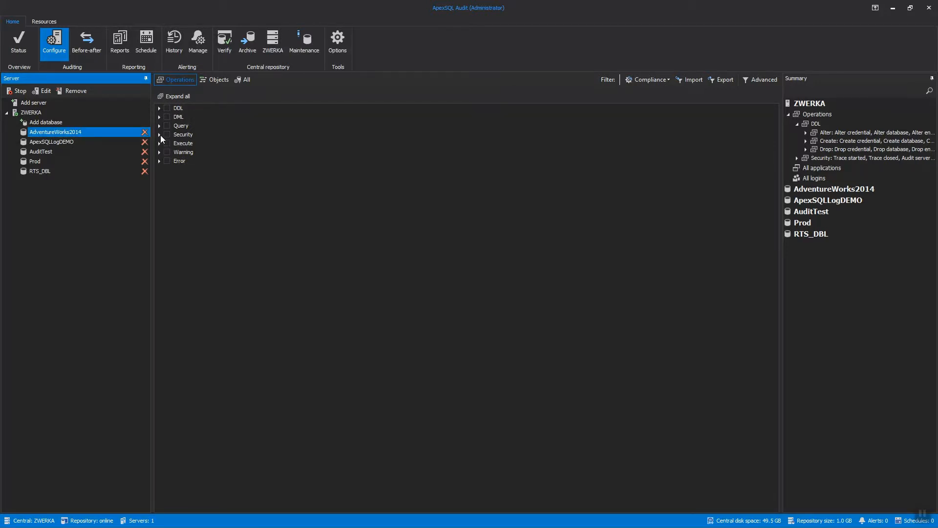
{"action": "left_click", "coordinate": [167, 134]}
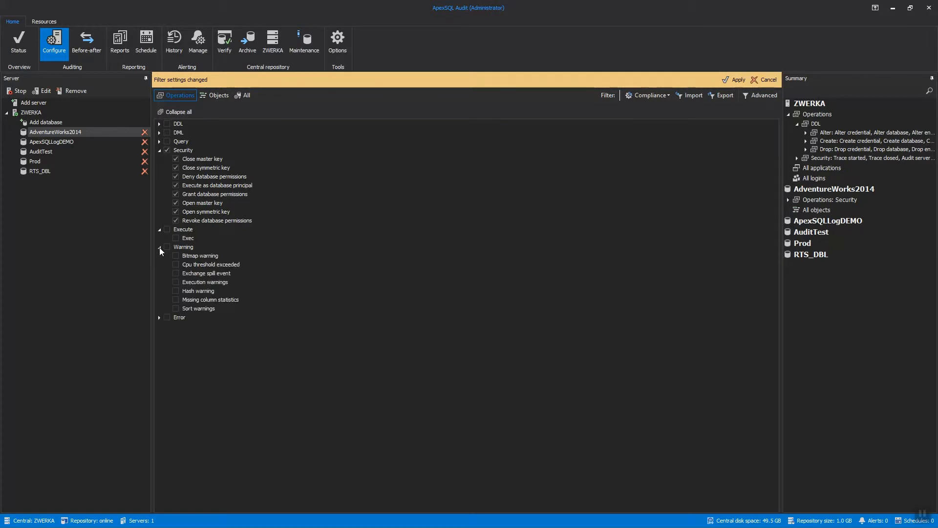
{"action": "left_click", "coordinate": [160, 317]}
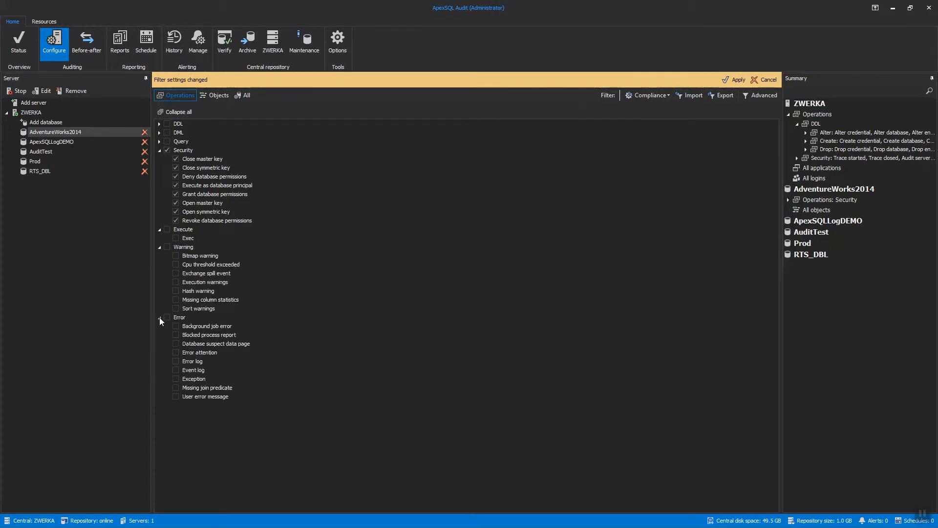
{"action": "left_click", "coordinate": [160, 141]}
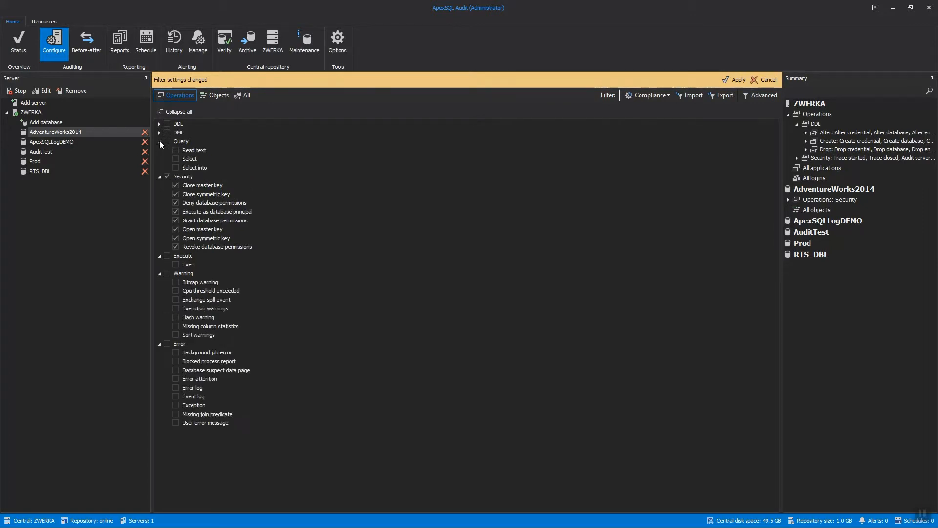
{"action": "left_click", "coordinate": [166, 141]}
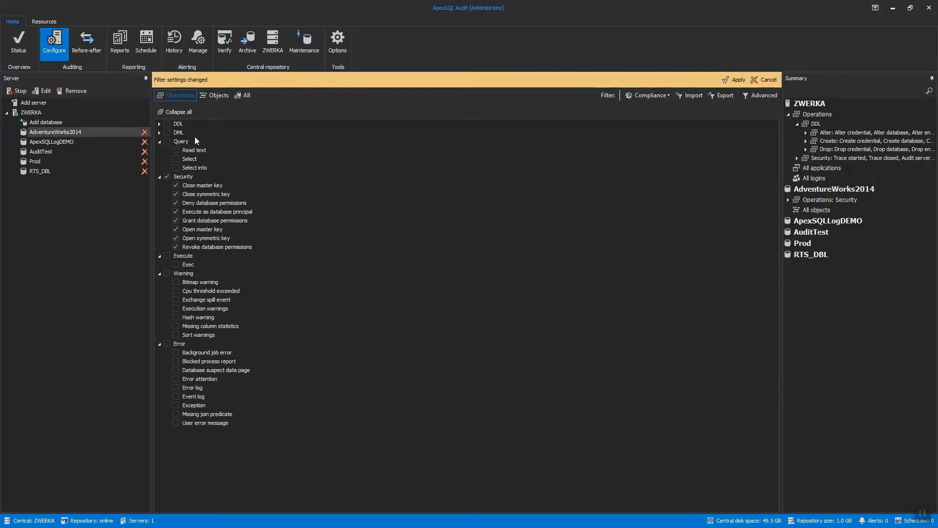
{"action": "left_click", "coordinate": [160, 132]}
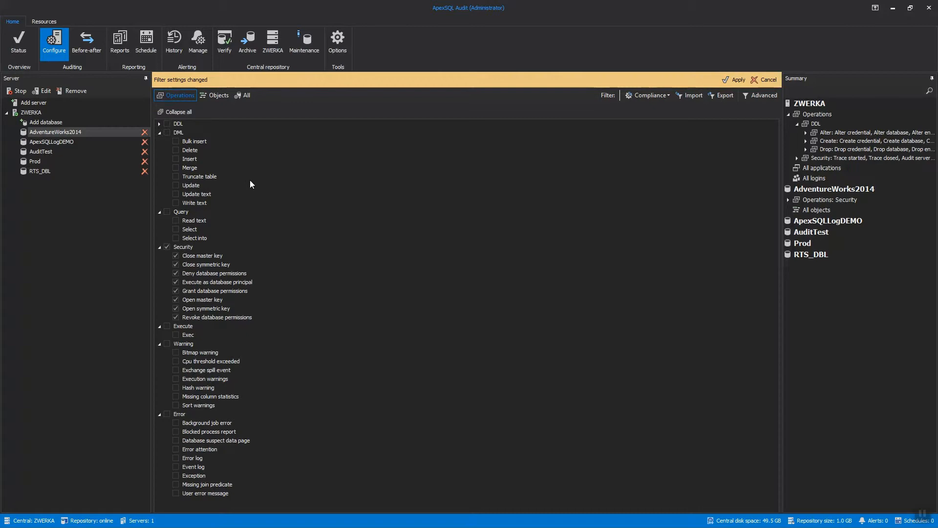
{"action": "left_click", "coordinate": [159, 123]}
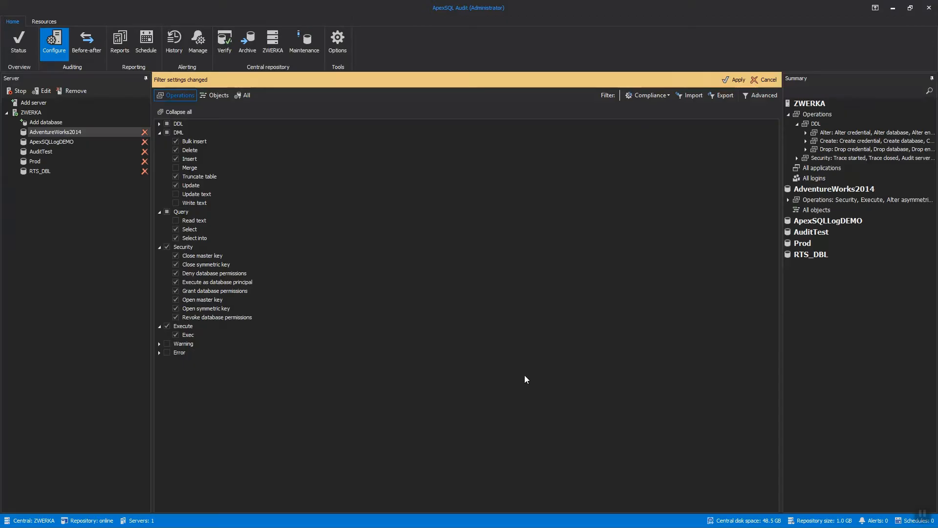
Step: Apply the pending Security, Exec, DML and Select filter for AdventureWorks2014
{"action": "left_click", "coordinate": [737, 79]}
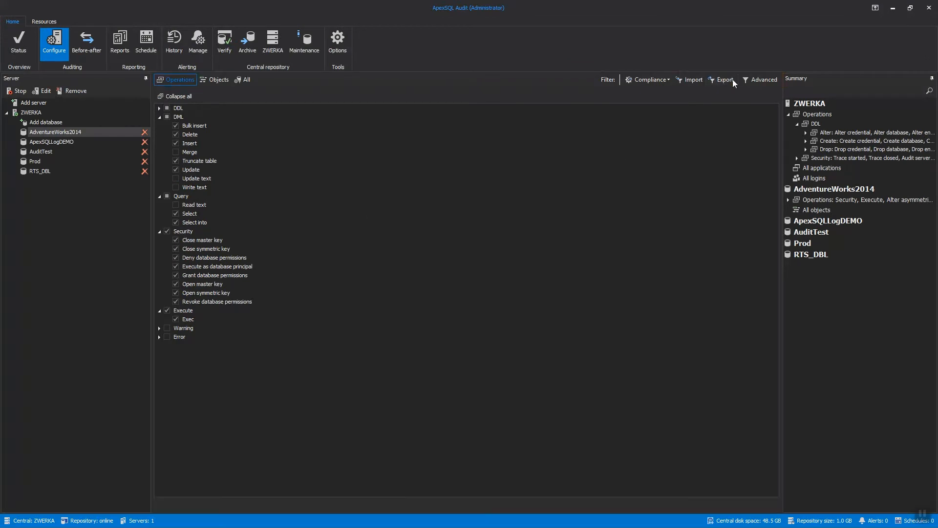
{"action": "mouse_move", "coordinate": [373, 260]}
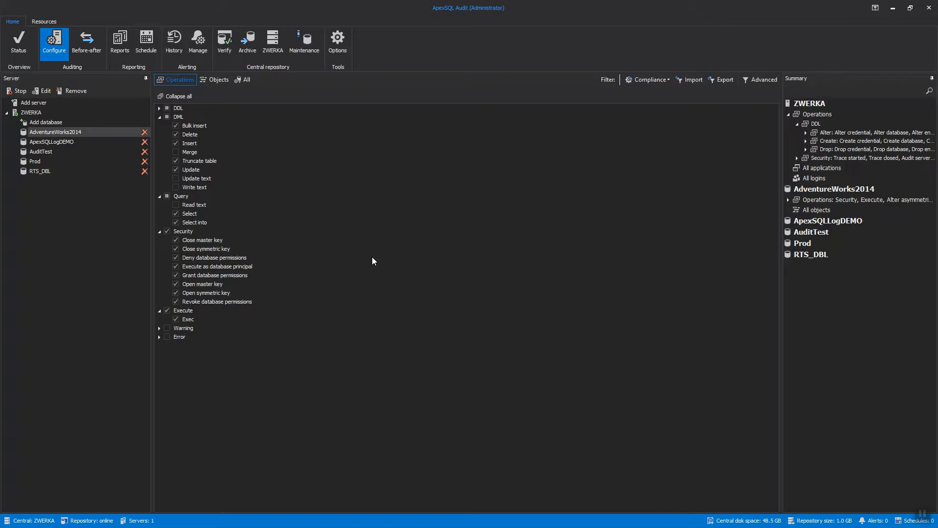
{"action": "mouse_move", "coordinate": [198, 41]}
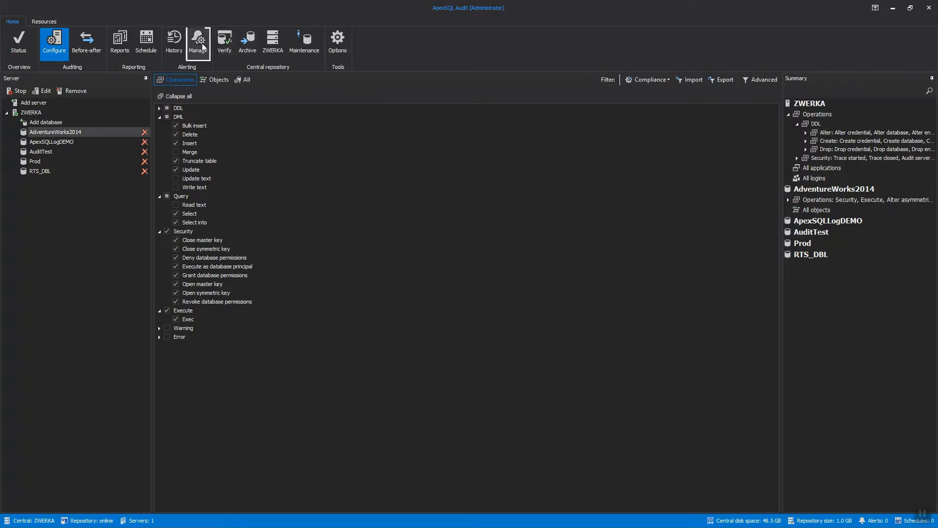
Step: Start a new High-severity alert without the one-per-minute limit, monitoring ZWERKA
{"action": "left_click", "coordinate": [198, 42]}
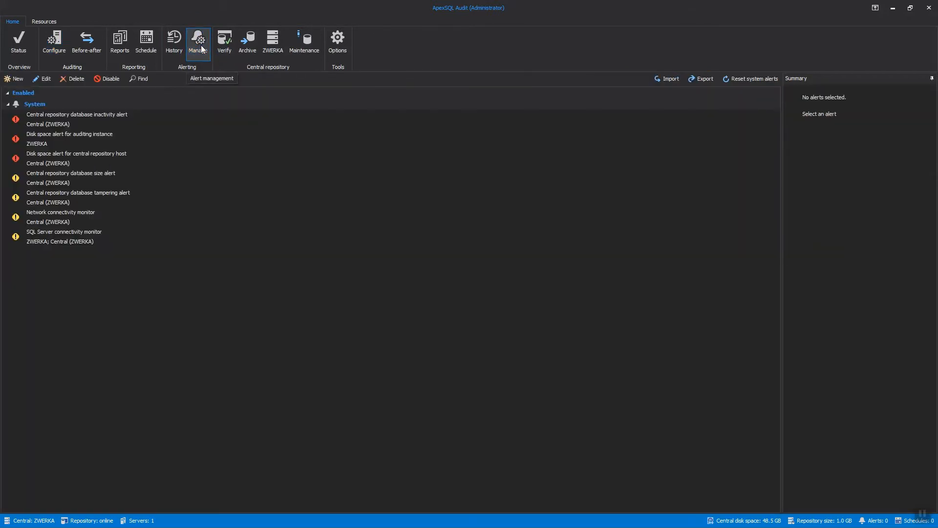
{"action": "mouse_move", "coordinate": [14, 78]}
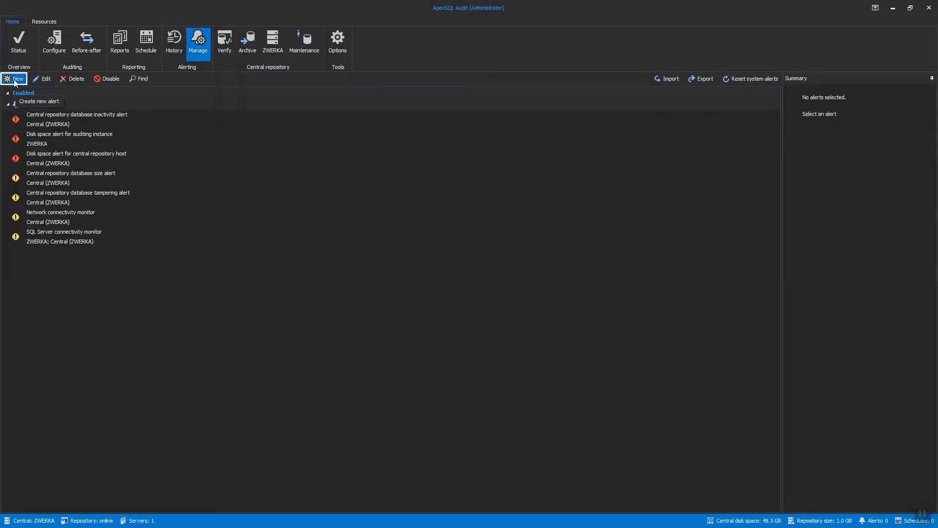
{"action": "left_click", "coordinate": [13, 78]}
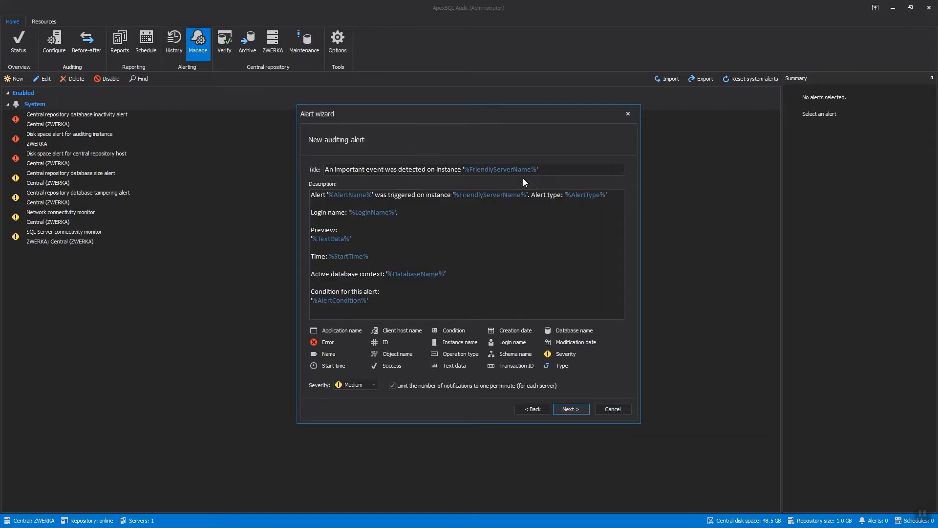
{"action": "mouse_move", "coordinate": [529, 275]}
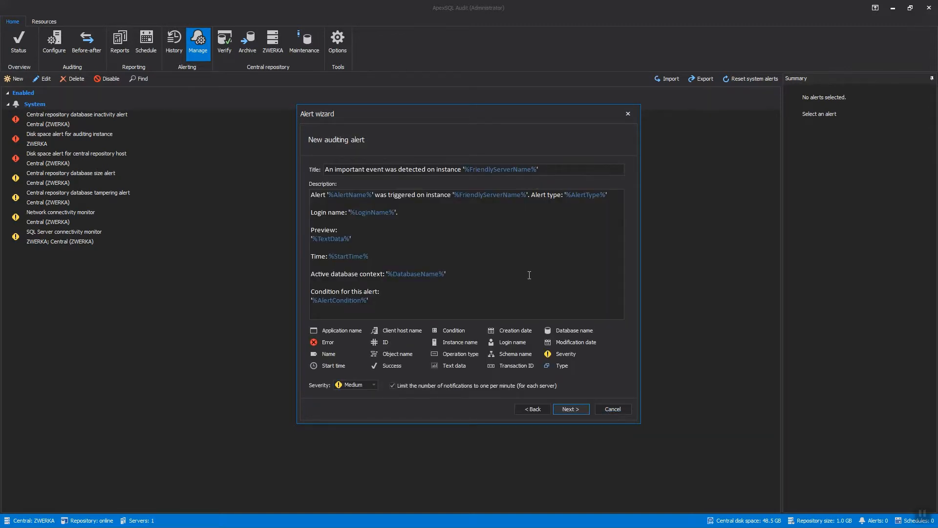
{"action": "mouse_move", "coordinate": [302, 393]}
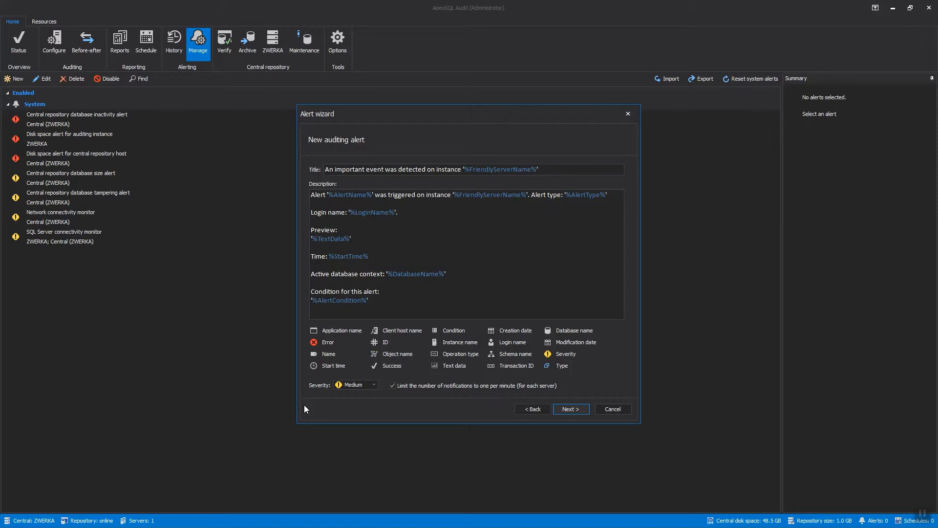
{"action": "left_click", "coordinate": [373, 384]}
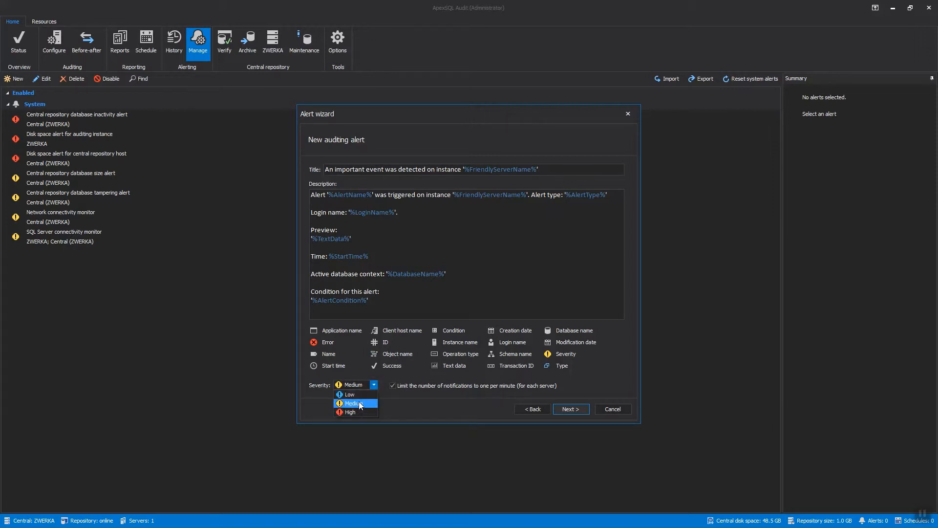
{"action": "left_click", "coordinate": [350, 411]}
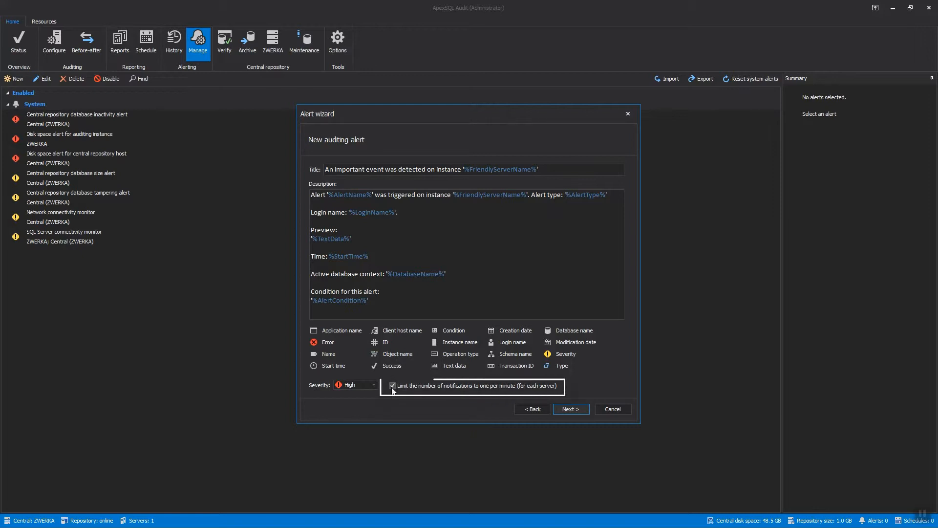
{"action": "left_click", "coordinate": [392, 386]}
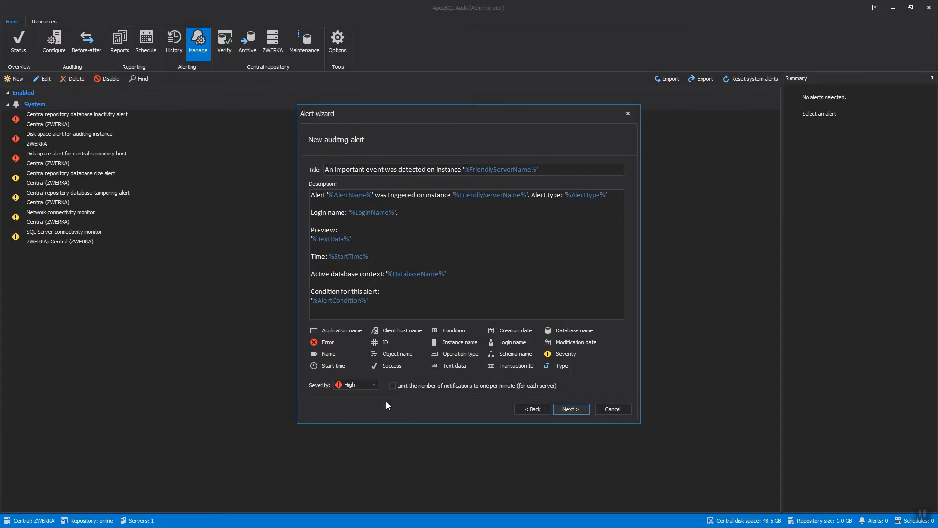
{"action": "mouse_move", "coordinate": [431, 410]}
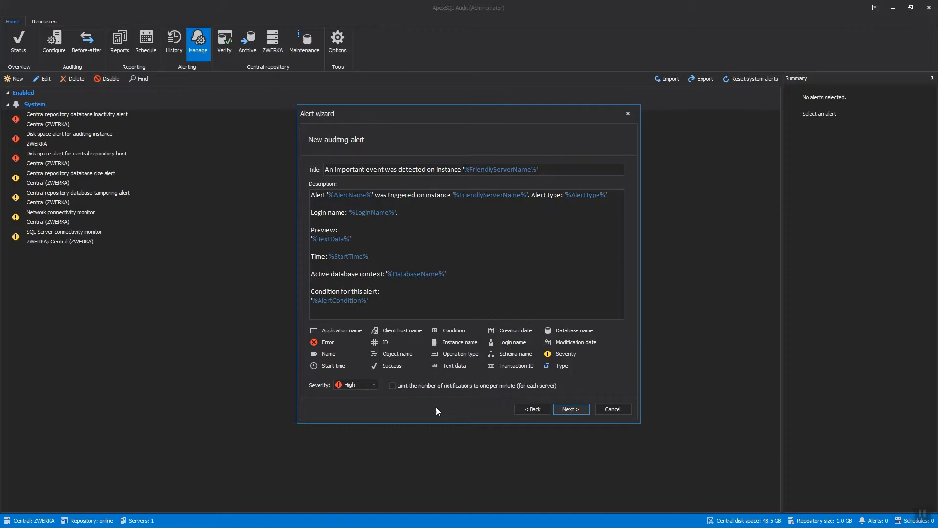
{"action": "mouse_move", "coordinate": [570, 409]}
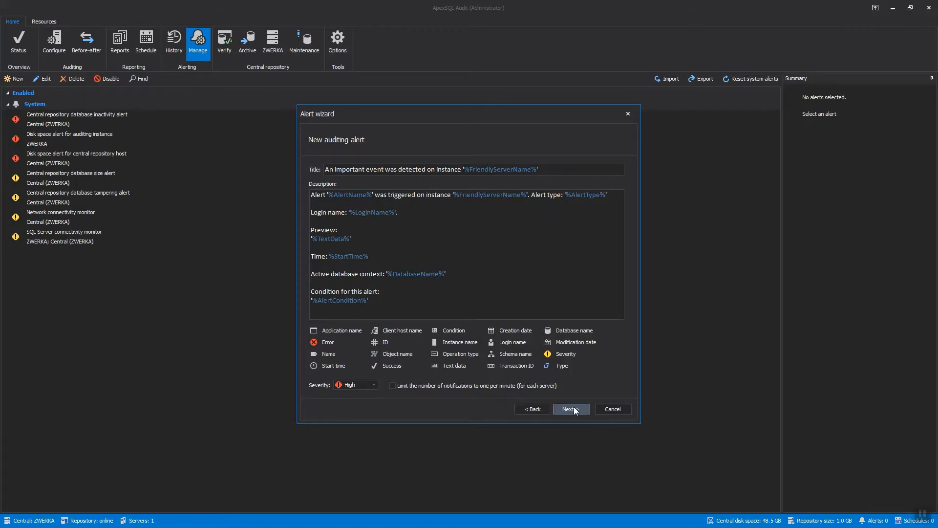
{"action": "left_click", "coordinate": [570, 408]}
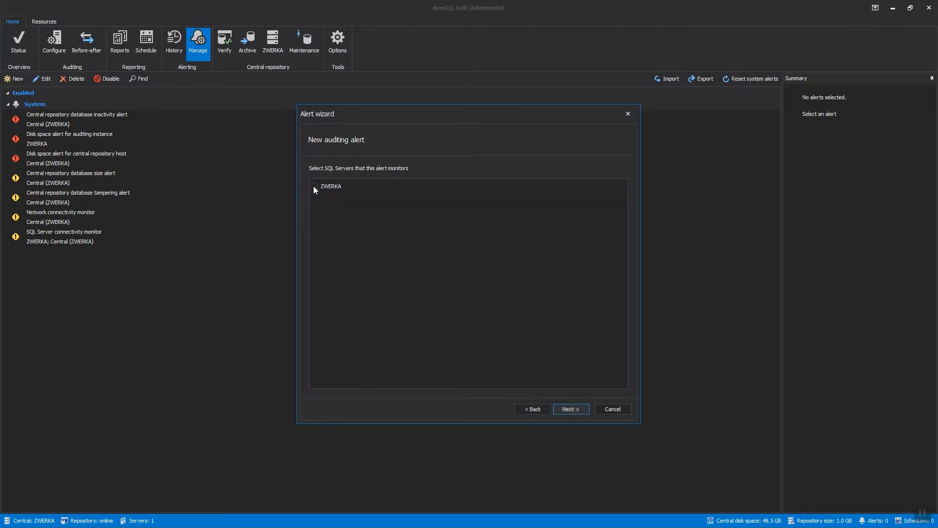
{"action": "left_click", "coordinate": [314, 187]}
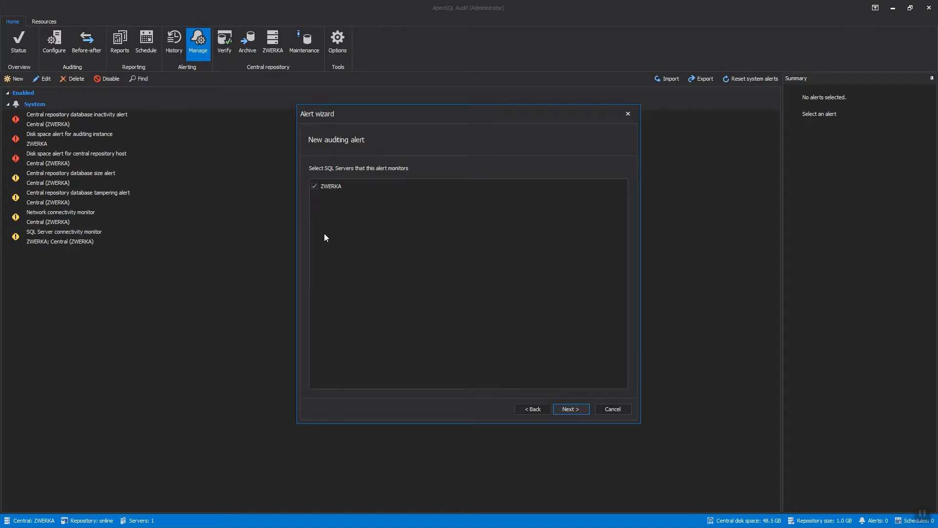
Step: Set the alert condition to Server operation = DDL > Alter
{"action": "left_click", "coordinate": [569, 408]}
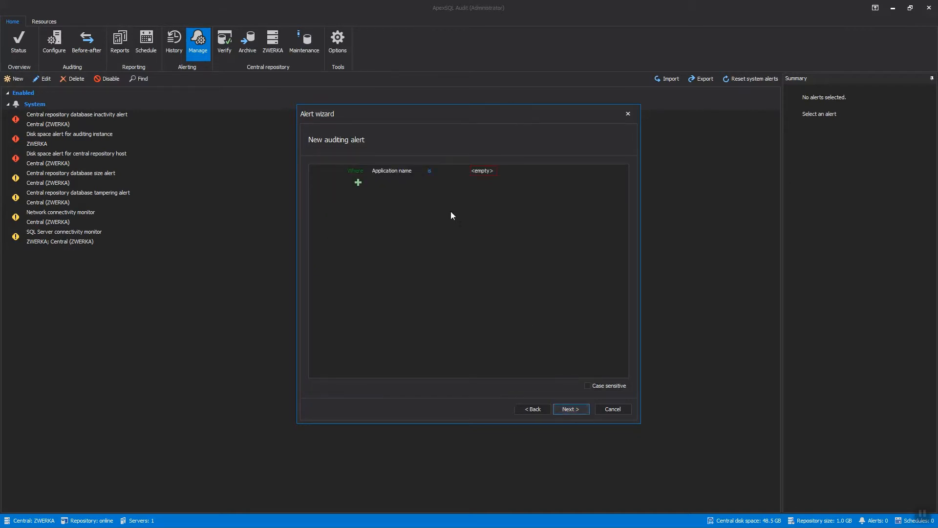
{"action": "left_click", "coordinate": [391, 170]}
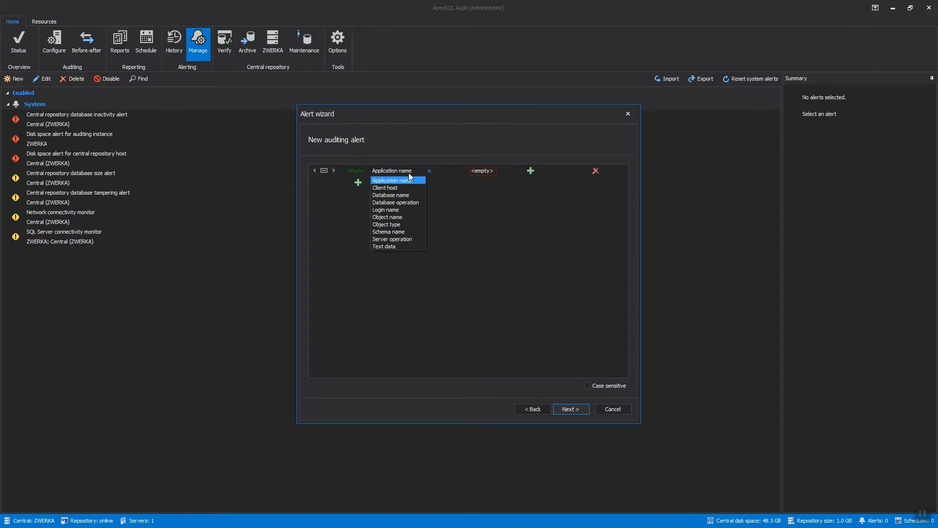
{"action": "mouse_move", "coordinate": [396, 239]}
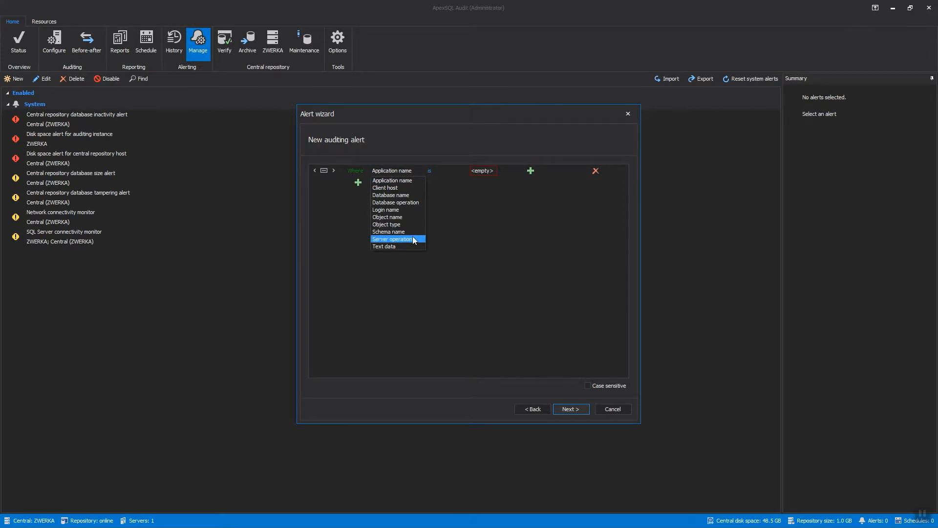
{"action": "left_click", "coordinate": [392, 239]}
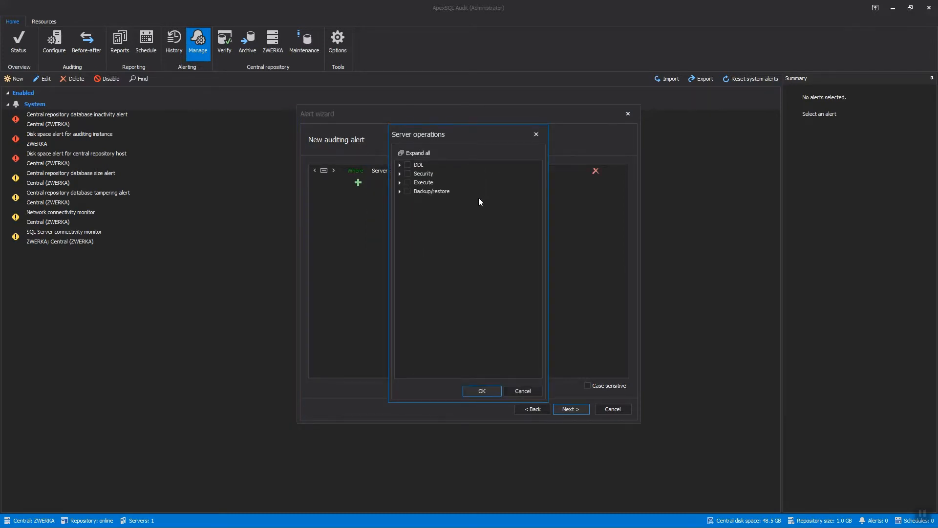
{"action": "left_click", "coordinate": [399, 165]}
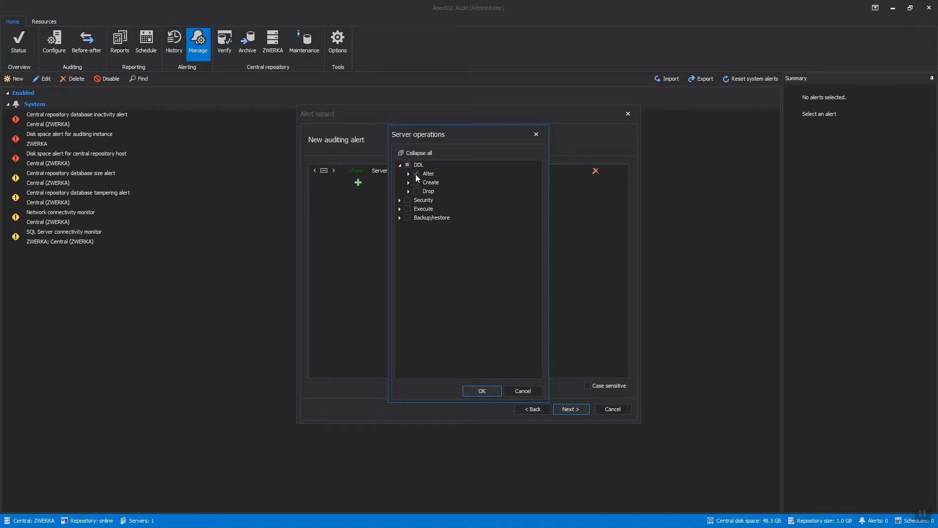
{"action": "left_click", "coordinate": [480, 391]}
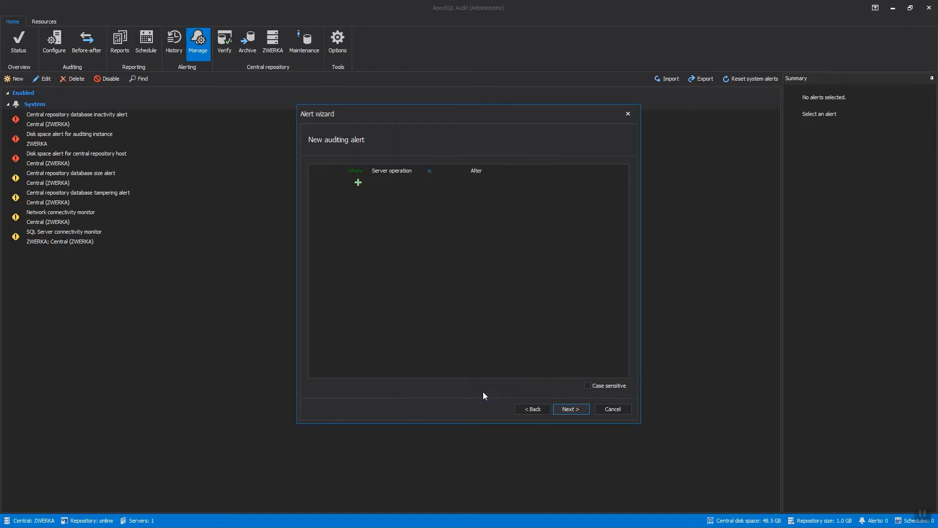
Step: Add e-mail delivery to the ApexSQL Tech profile and review the summary
{"action": "left_click", "coordinate": [569, 409]}
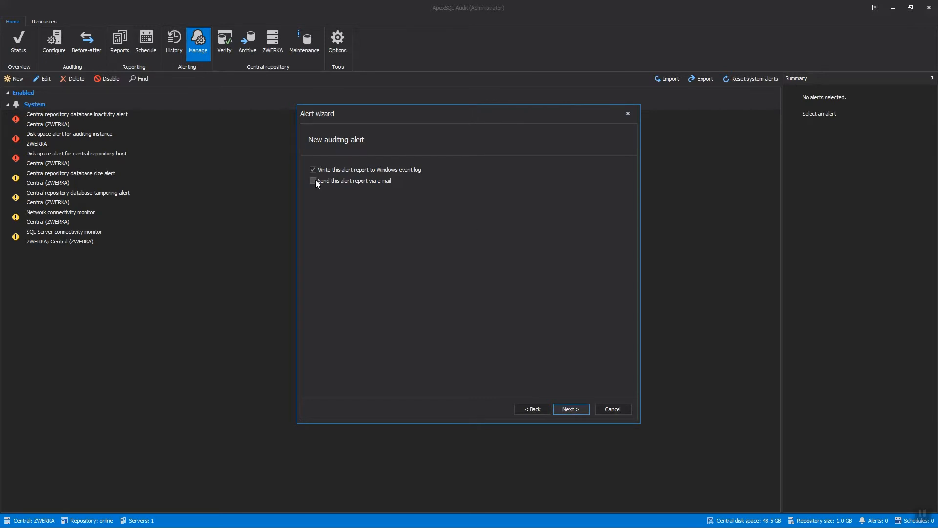
{"action": "left_click", "coordinate": [312, 181]}
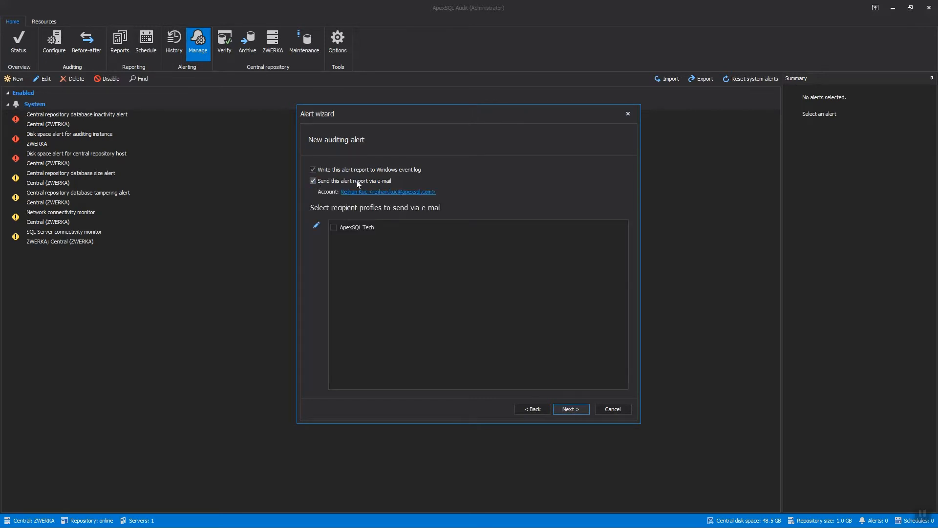
{"action": "mouse_move", "coordinate": [356, 227]}
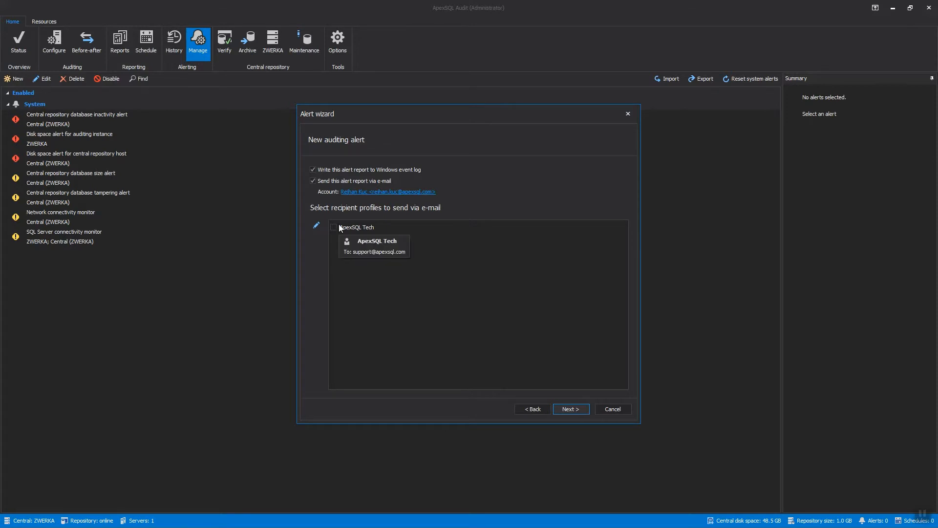
{"action": "left_click", "coordinate": [334, 227]}
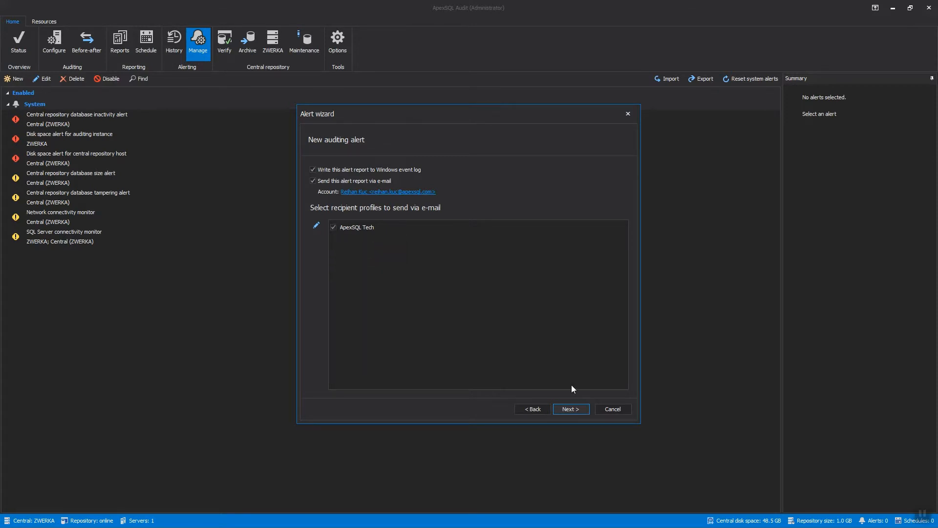
{"action": "left_click", "coordinate": [569, 409]}
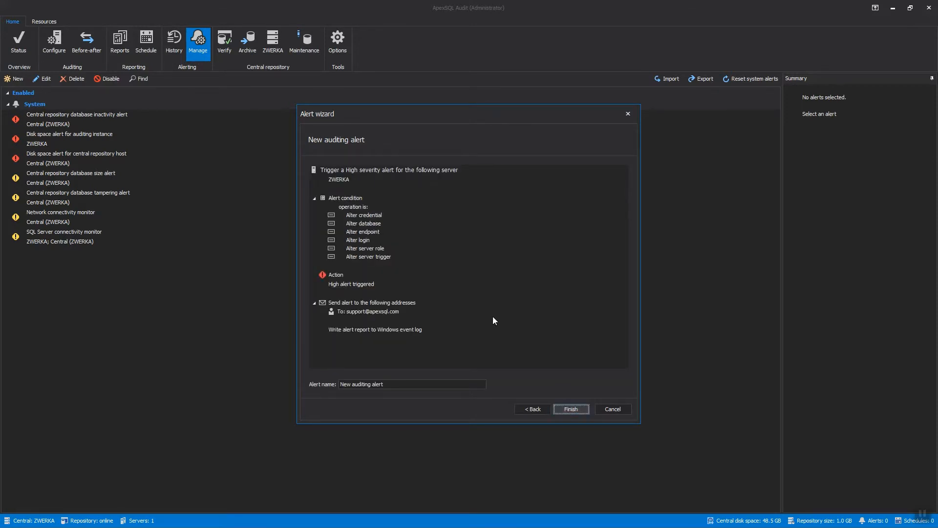
Step: Finish the wizard, saving the High-severity ZWERKA alert under Data alerts
{"action": "left_click", "coordinate": [569, 408]}
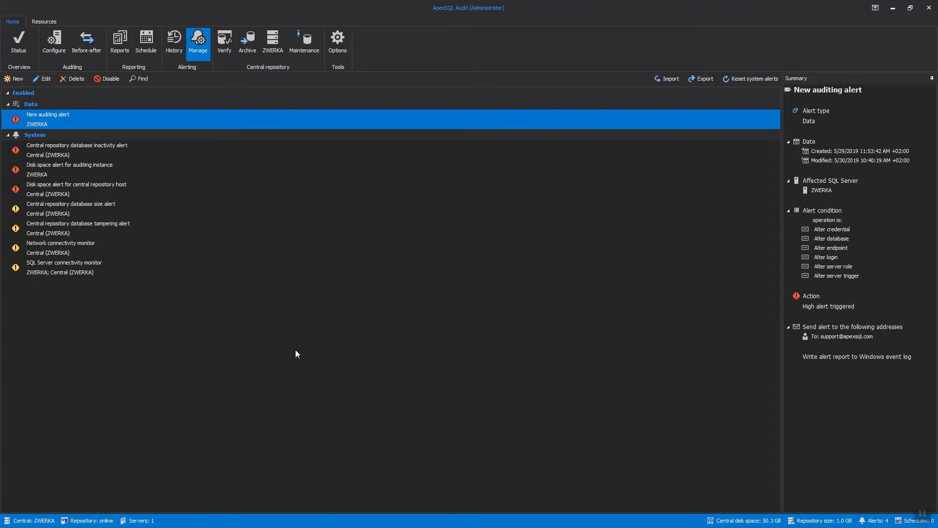
{"action": "mouse_move", "coordinate": [234, 240]}
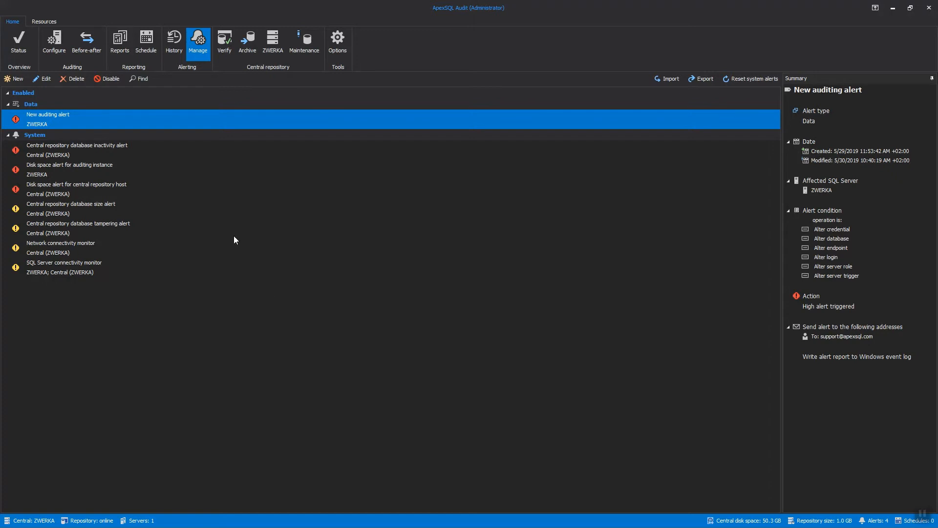
{"action": "mouse_move", "coordinate": [120, 42]}
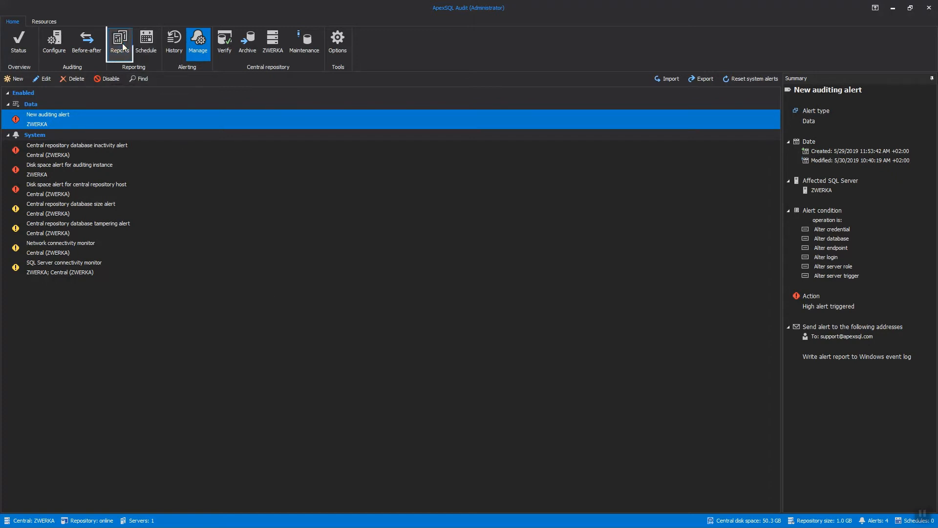
Step: Preview the Default complete auditing report, showing 277,273 audited events with query text
{"action": "left_click", "coordinate": [119, 42]}
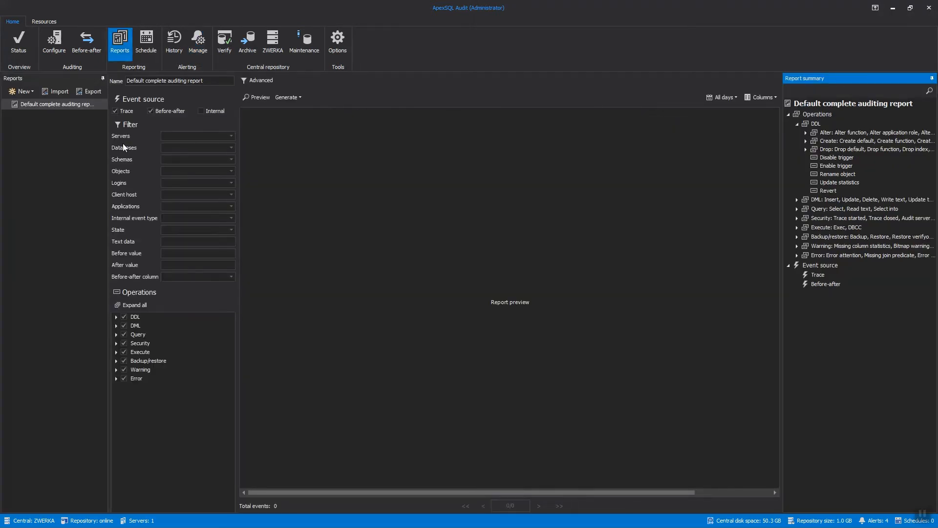
{"action": "left_click", "coordinate": [256, 96]}
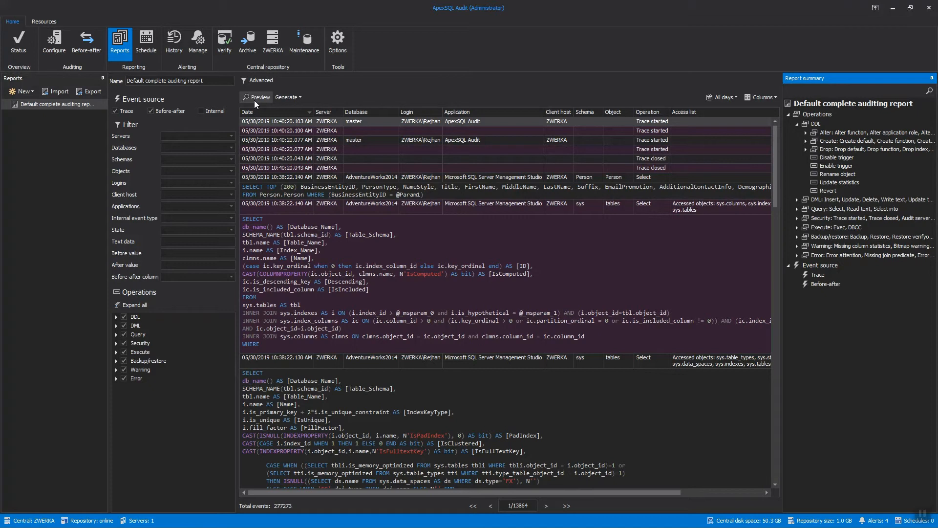
{"action": "mouse_move", "coordinate": [84, 189]}
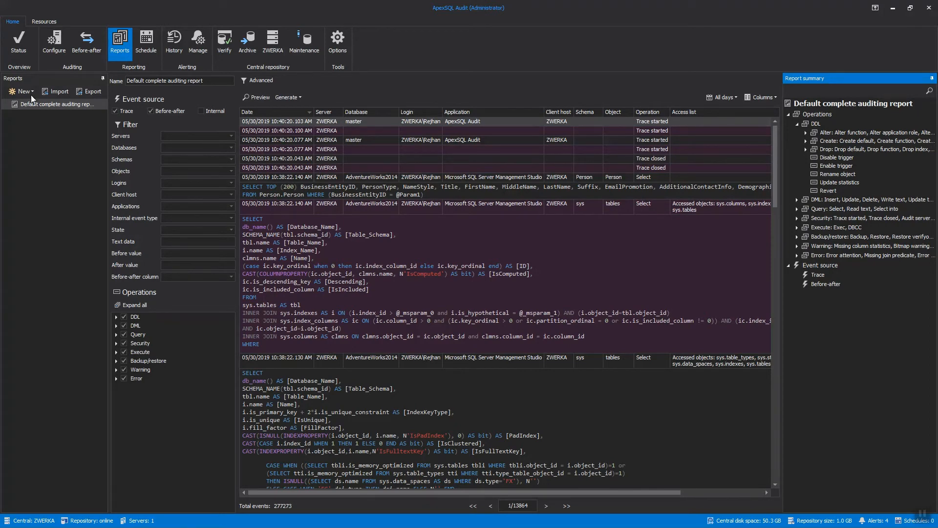
Step: Create a Security configuration history report and page through its 277,123 login/logout events
{"action": "left_click", "coordinate": [21, 91]}
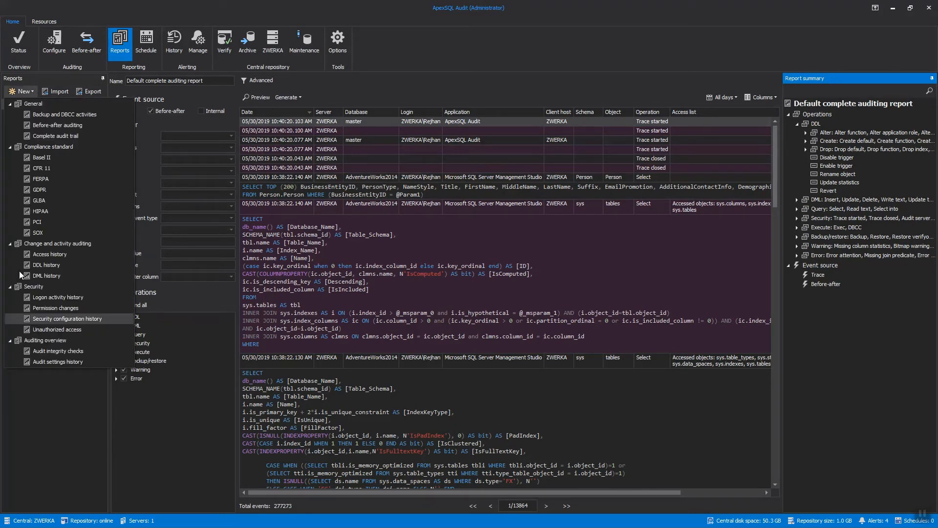
{"action": "mouse_move", "coordinate": [40, 298]}
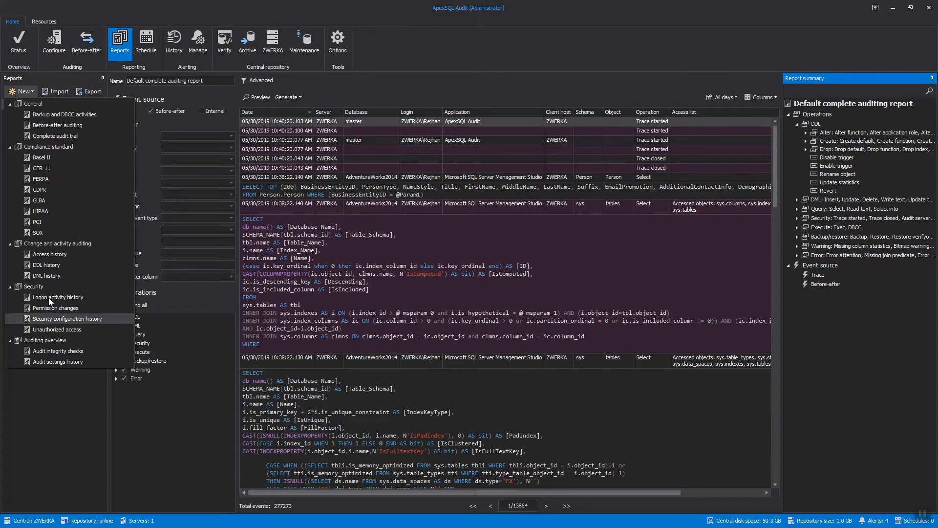
{"action": "mouse_move", "coordinate": [106, 301]}
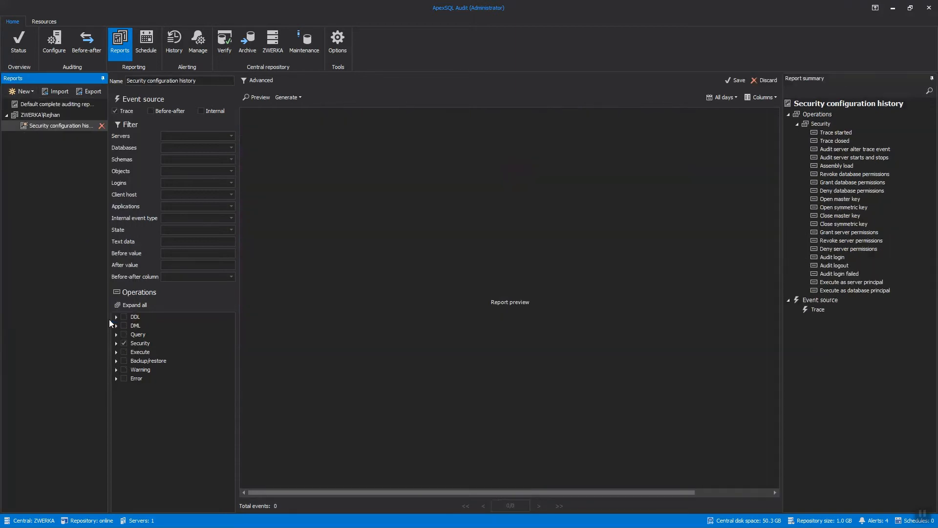
{"action": "mouse_move", "coordinate": [271, 107]}
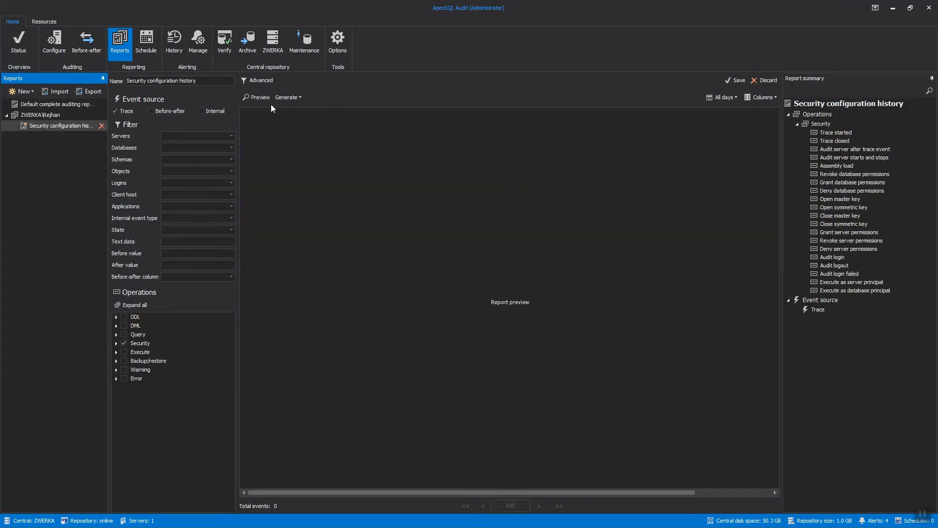
{"action": "left_click", "coordinate": [257, 96]}
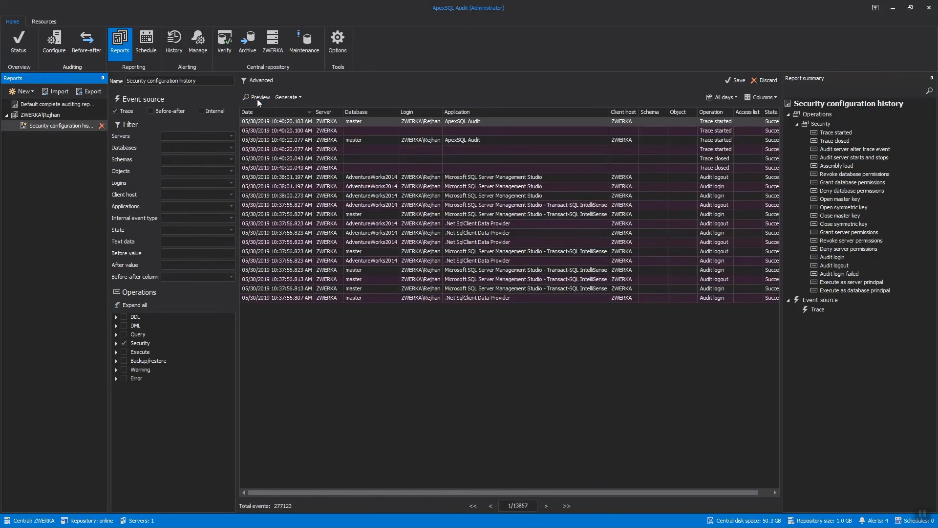
{"action": "mouse_move", "coordinate": [360, 211]}
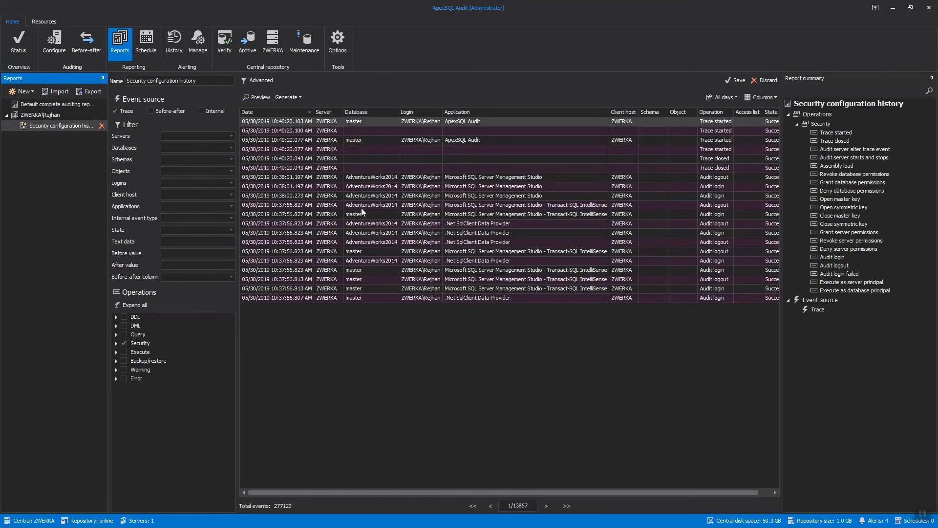
{"action": "left_click", "coordinate": [258, 97]}
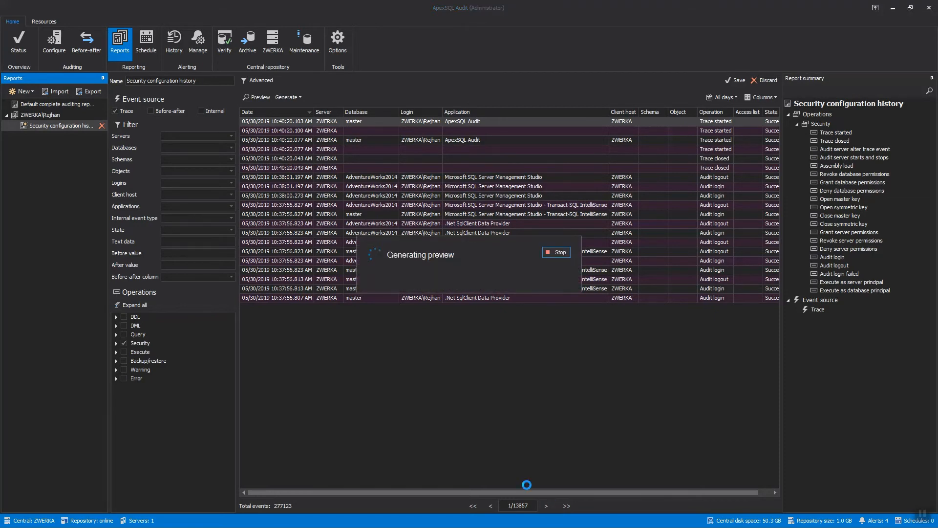
{"action": "left_click", "coordinate": [544, 505]}
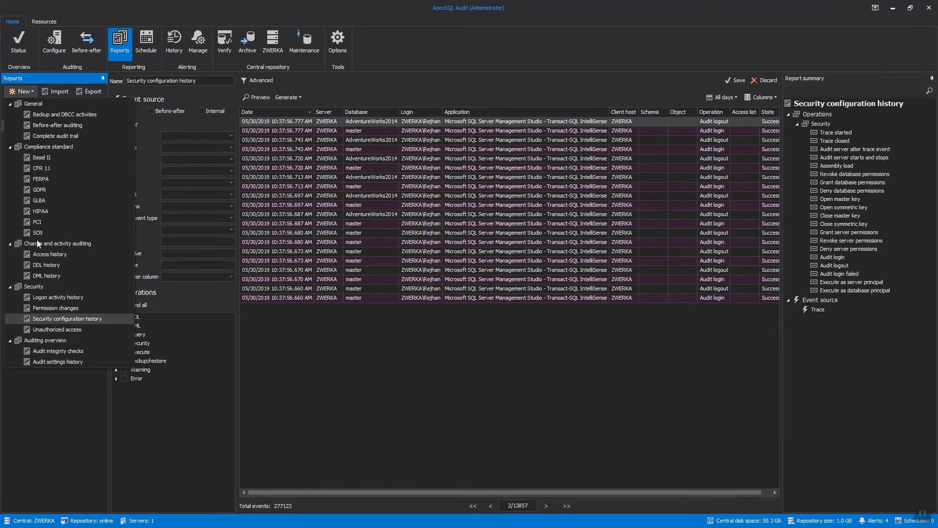
Step: Add a Logon activity history report and preview its 277,003 login and logout events
{"action": "left_click", "coordinate": [58, 297]}
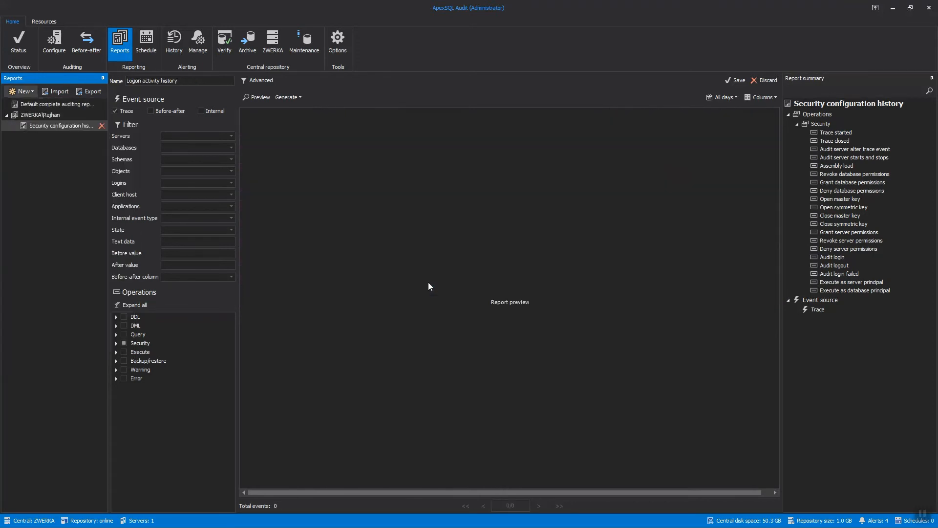
{"action": "left_click", "coordinate": [256, 97]}
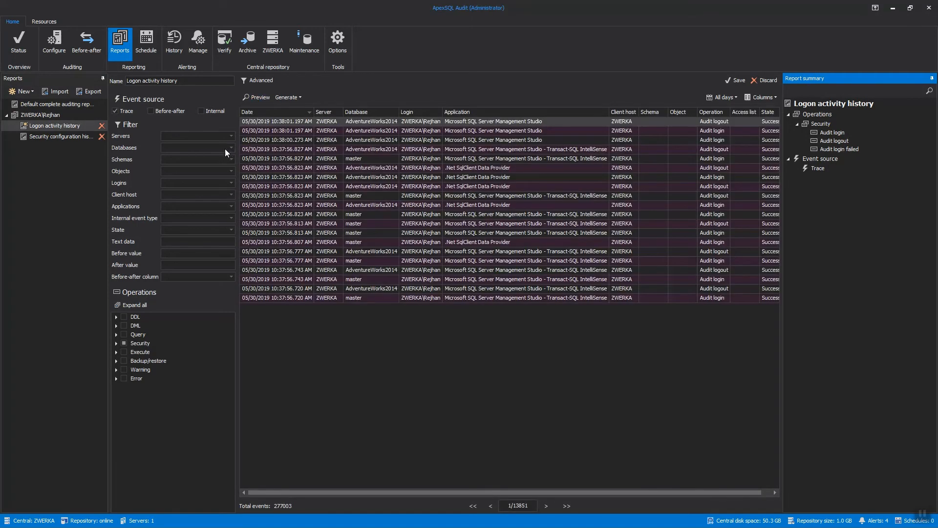
{"action": "left_click", "coordinate": [19, 91]}
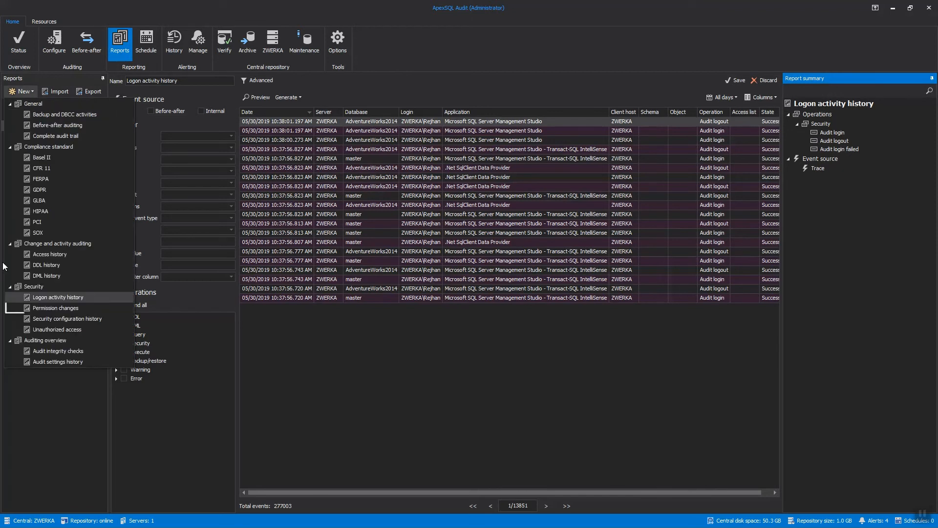
{"action": "mouse_move", "coordinate": [48, 334]}
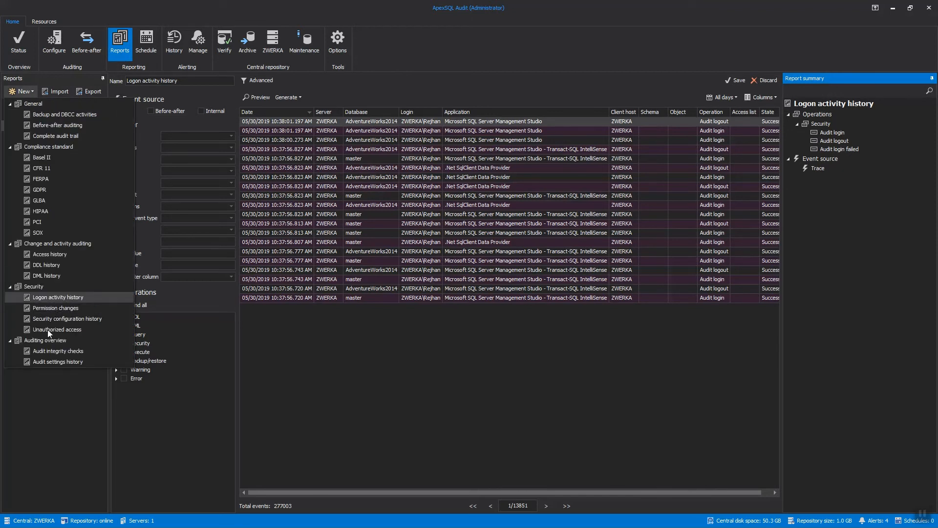
{"action": "mouse_move", "coordinate": [103, 333]}
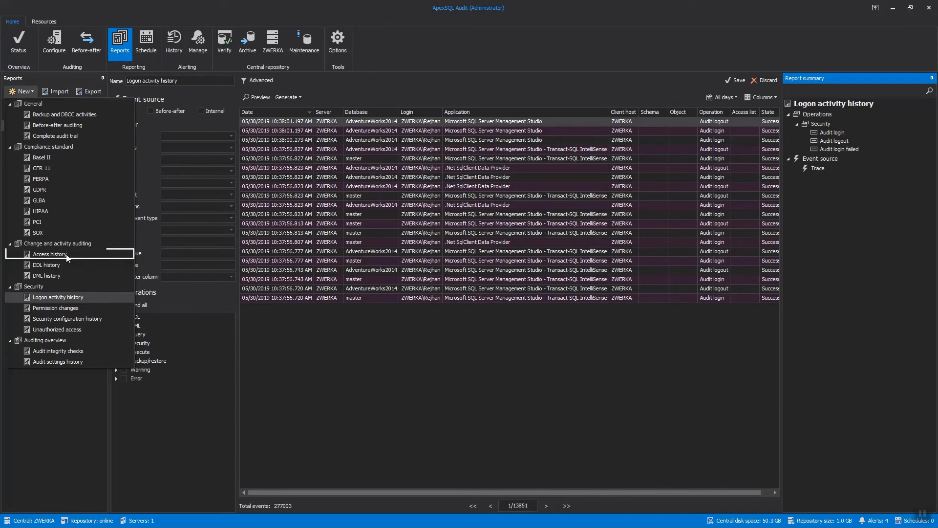
Step: Add an Access history report and preview its 122 query events with SQL text
{"action": "left_click", "coordinate": [51, 254]}
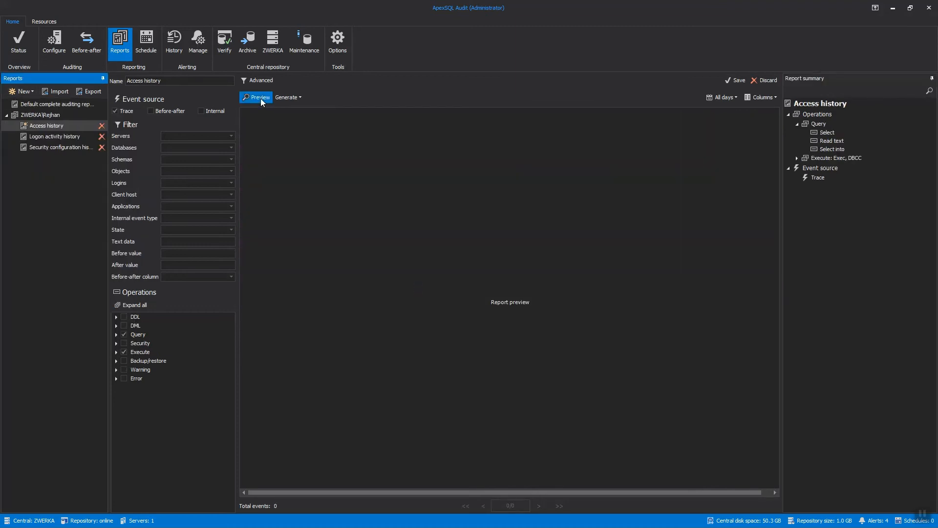
{"action": "left_click", "coordinate": [257, 97]}
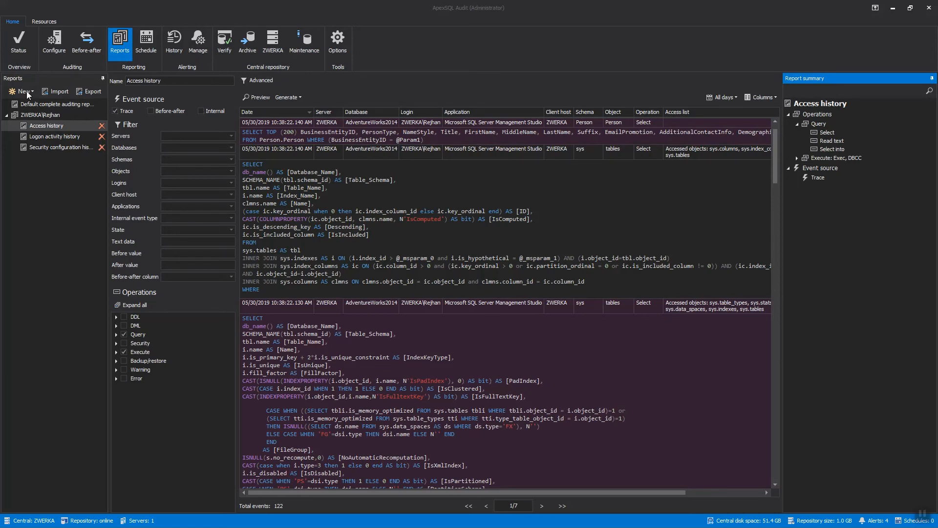
Step: Add a DDL history report, preview its 26 DDL events, and start exporting its definition
{"action": "left_click", "coordinate": [19, 90]}
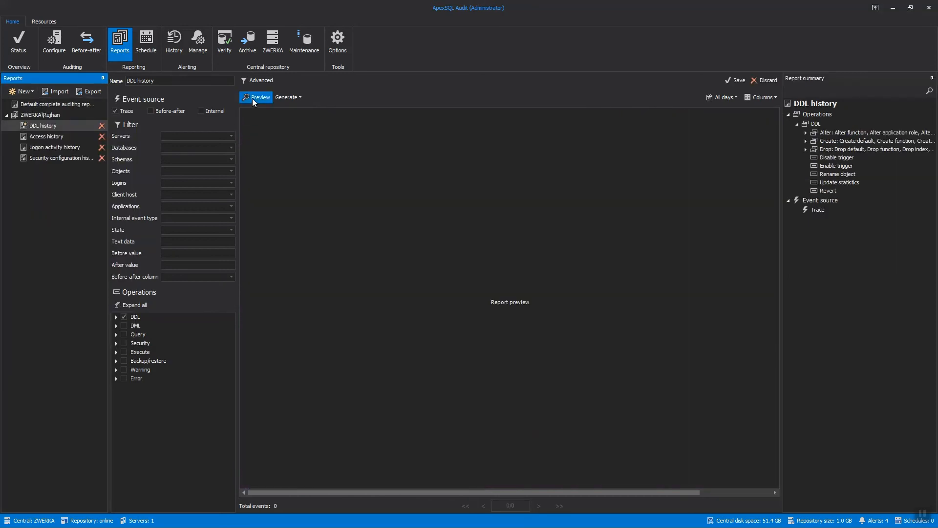
{"action": "left_click", "coordinate": [256, 97]}
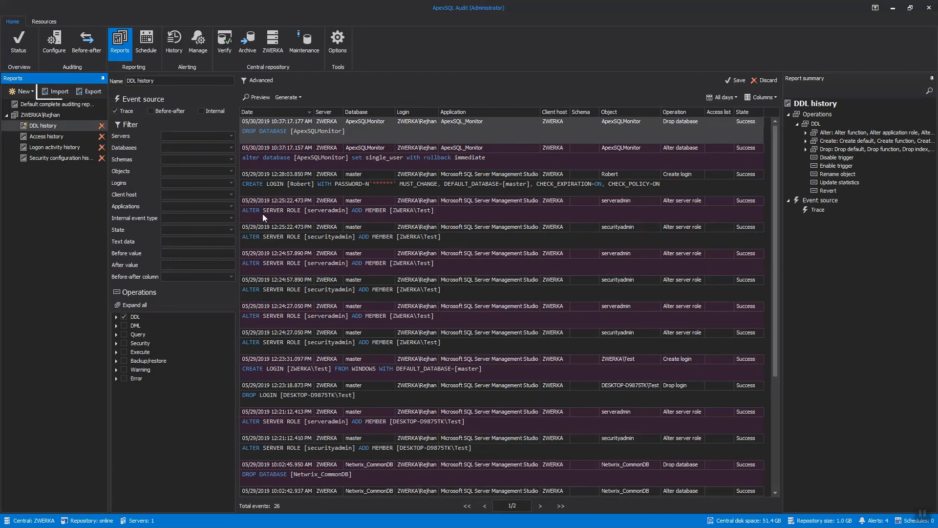
{"action": "mouse_move", "coordinate": [89, 91]}
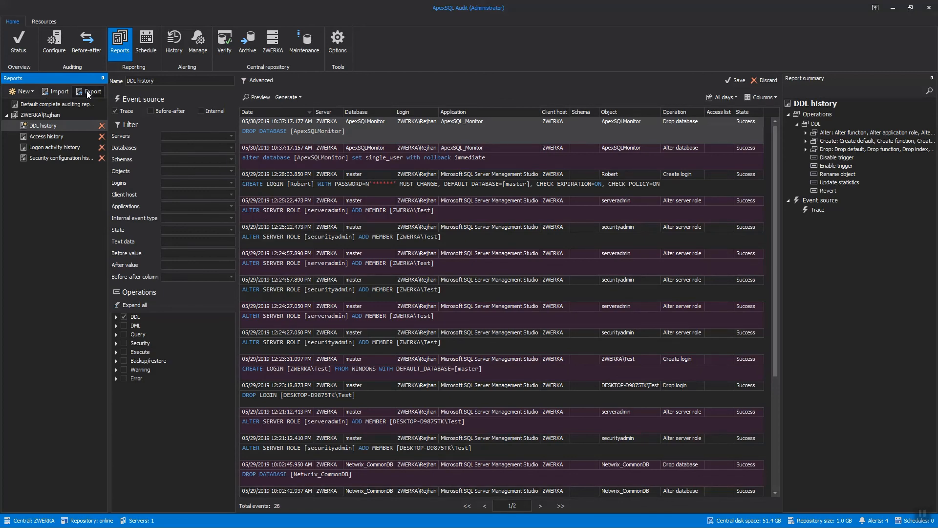
{"action": "left_click", "coordinate": [90, 91]}
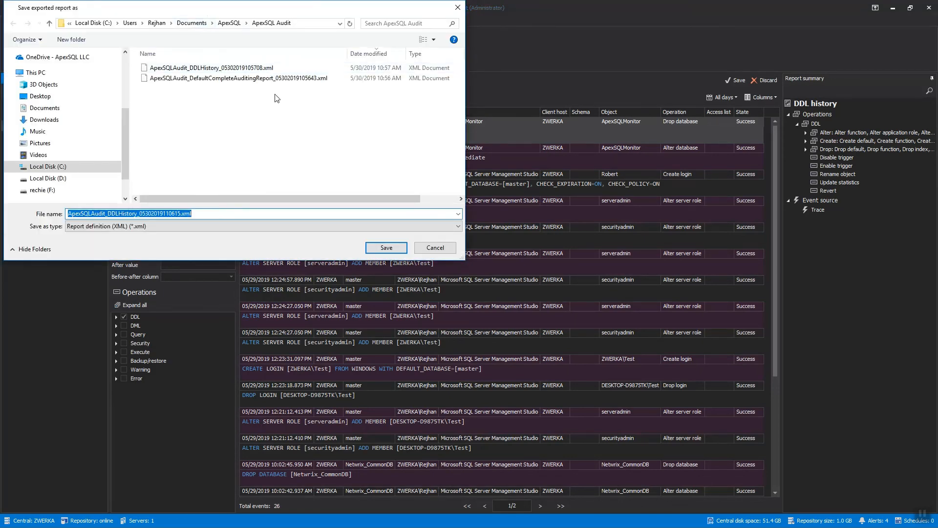